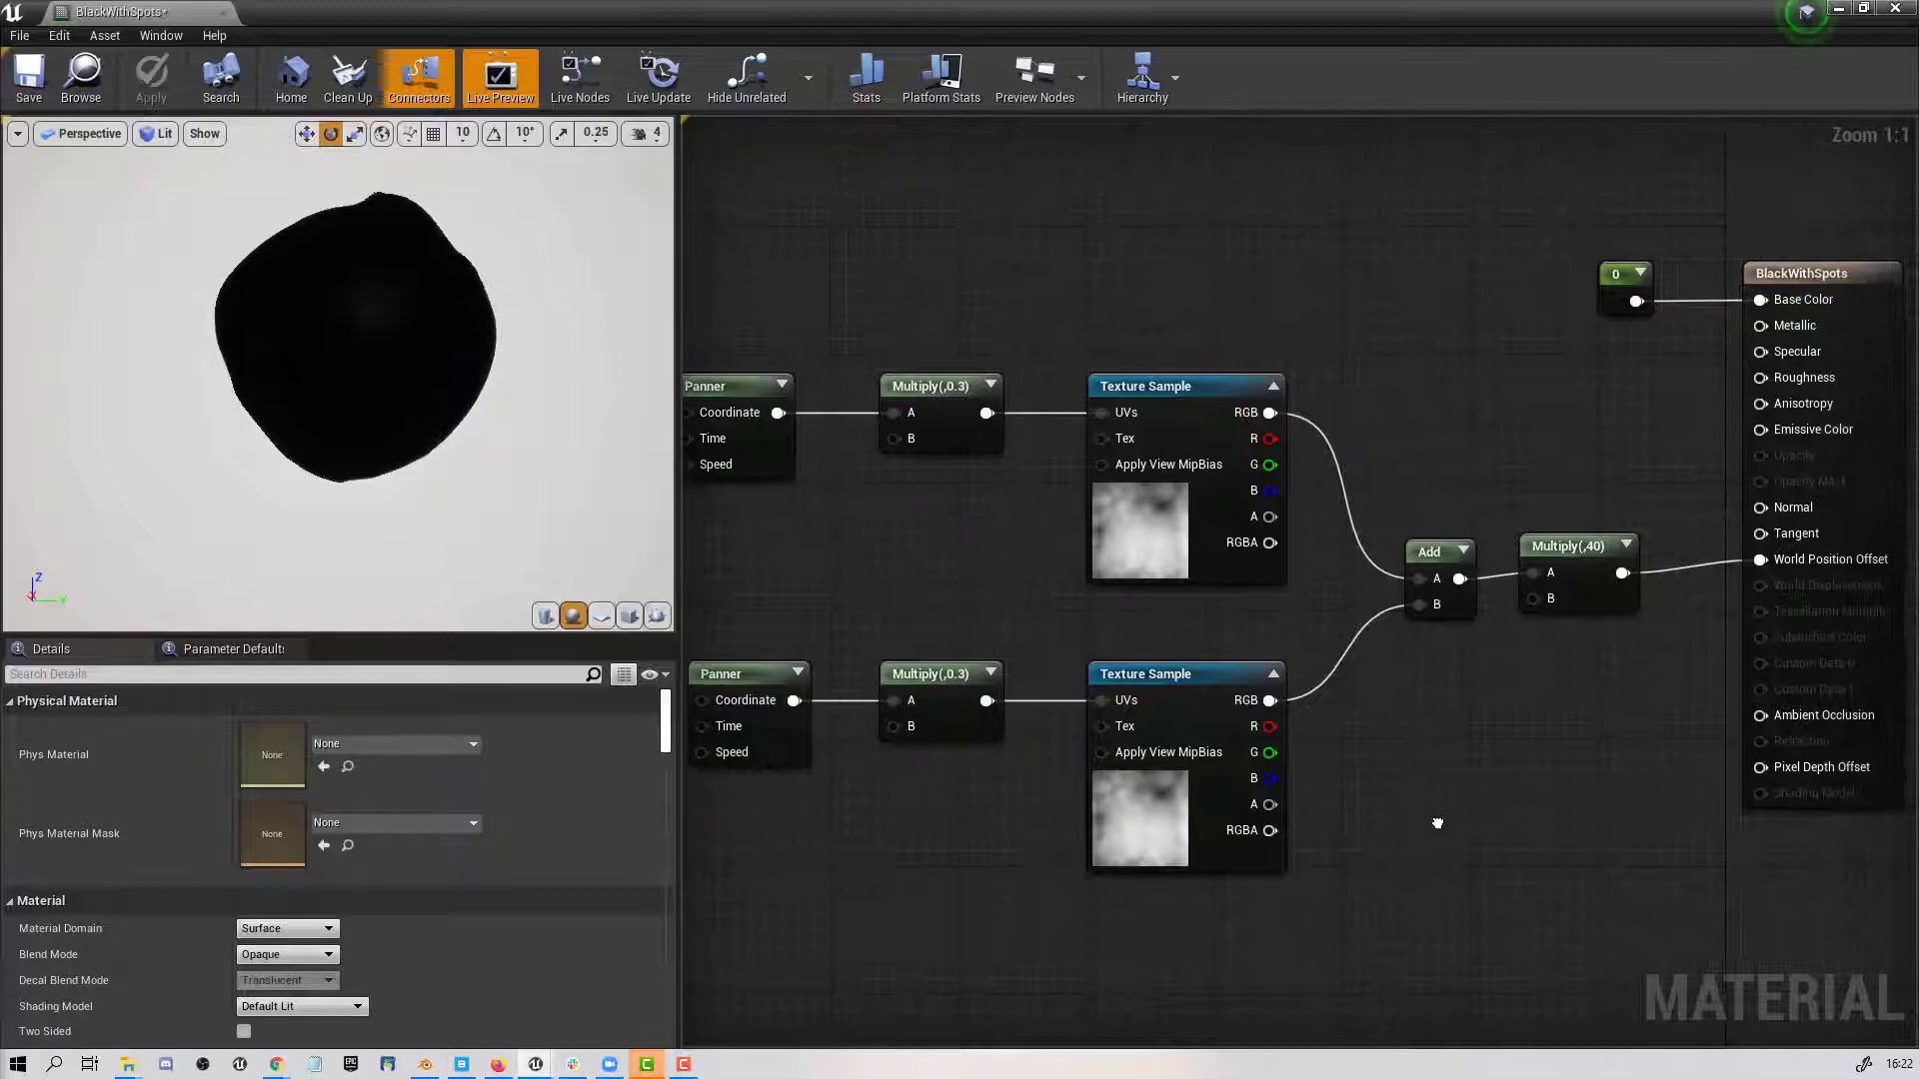
# Inspect both Panners, the 0.3 multiplier and noise sampler, setting upper Panner Speed Y to 10.
pyautogui.scroll(-3)
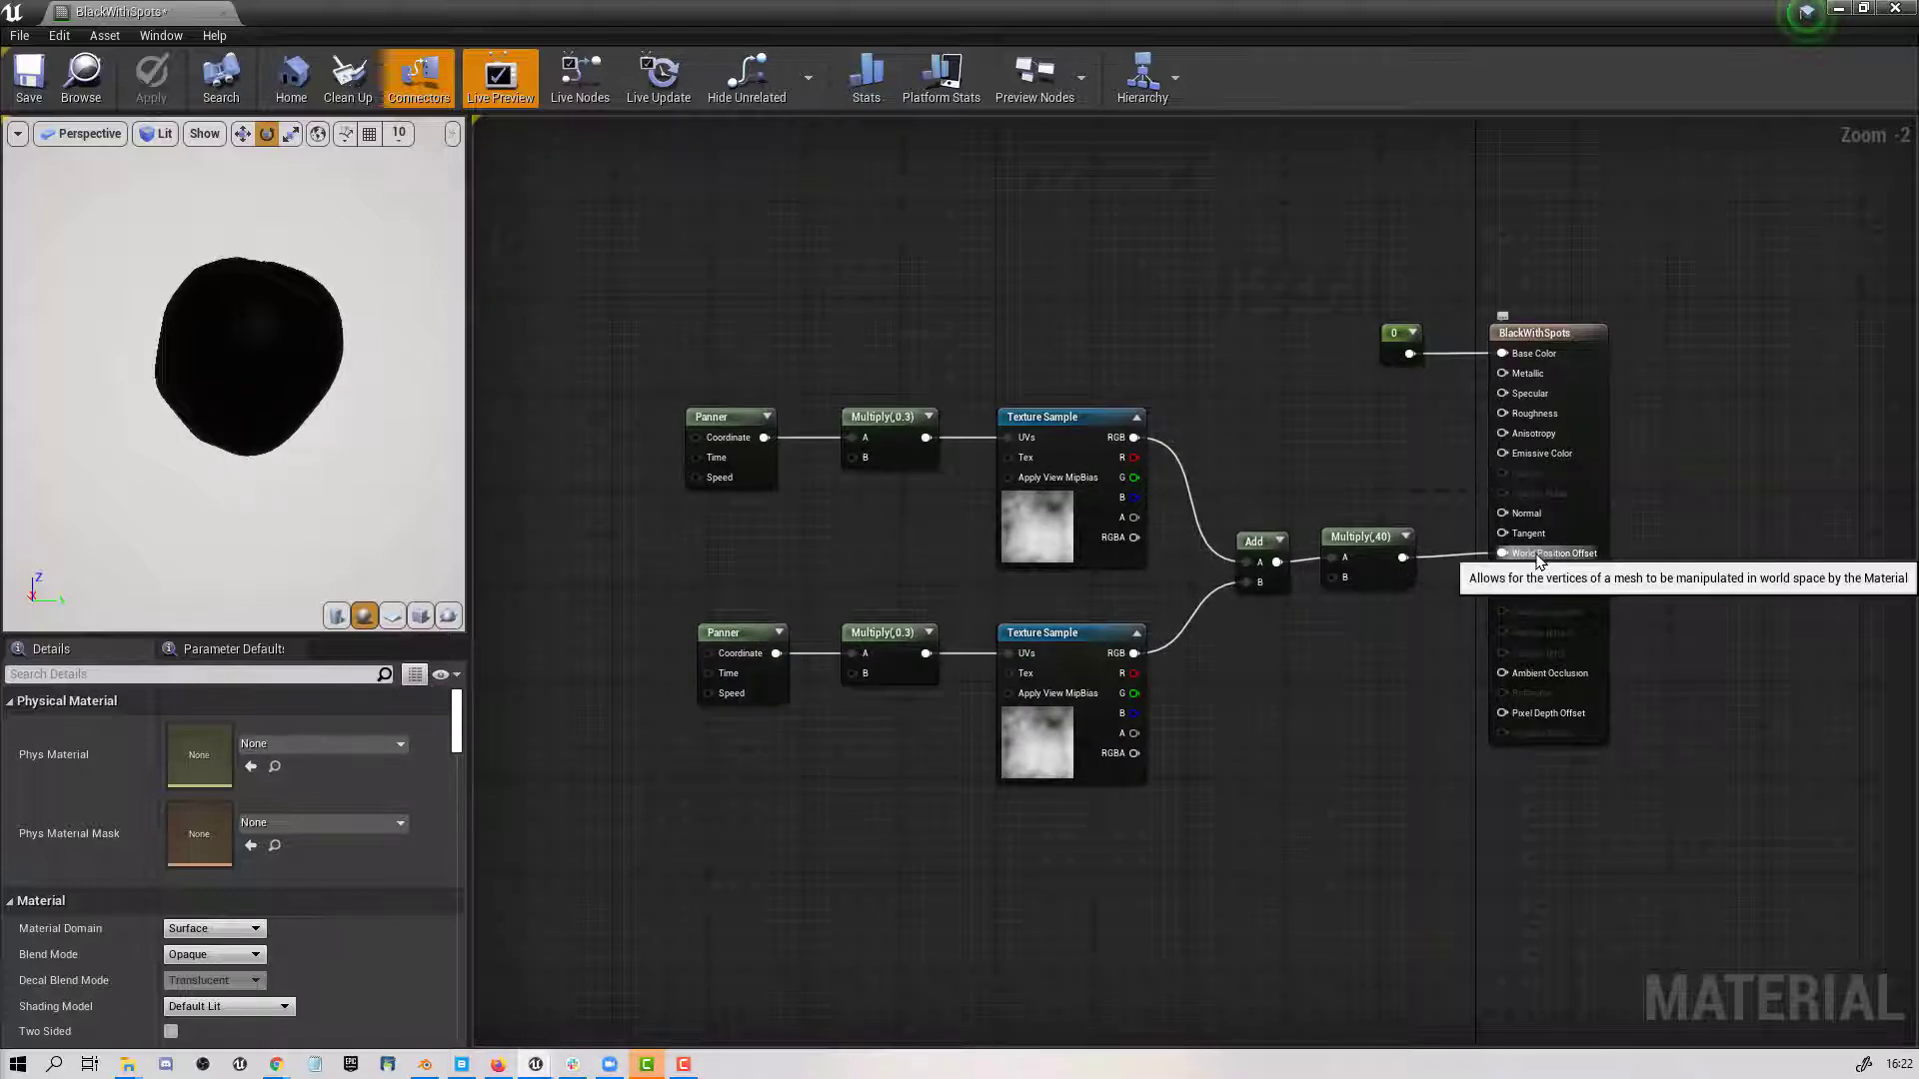
pyautogui.moveTo(1380, 724)
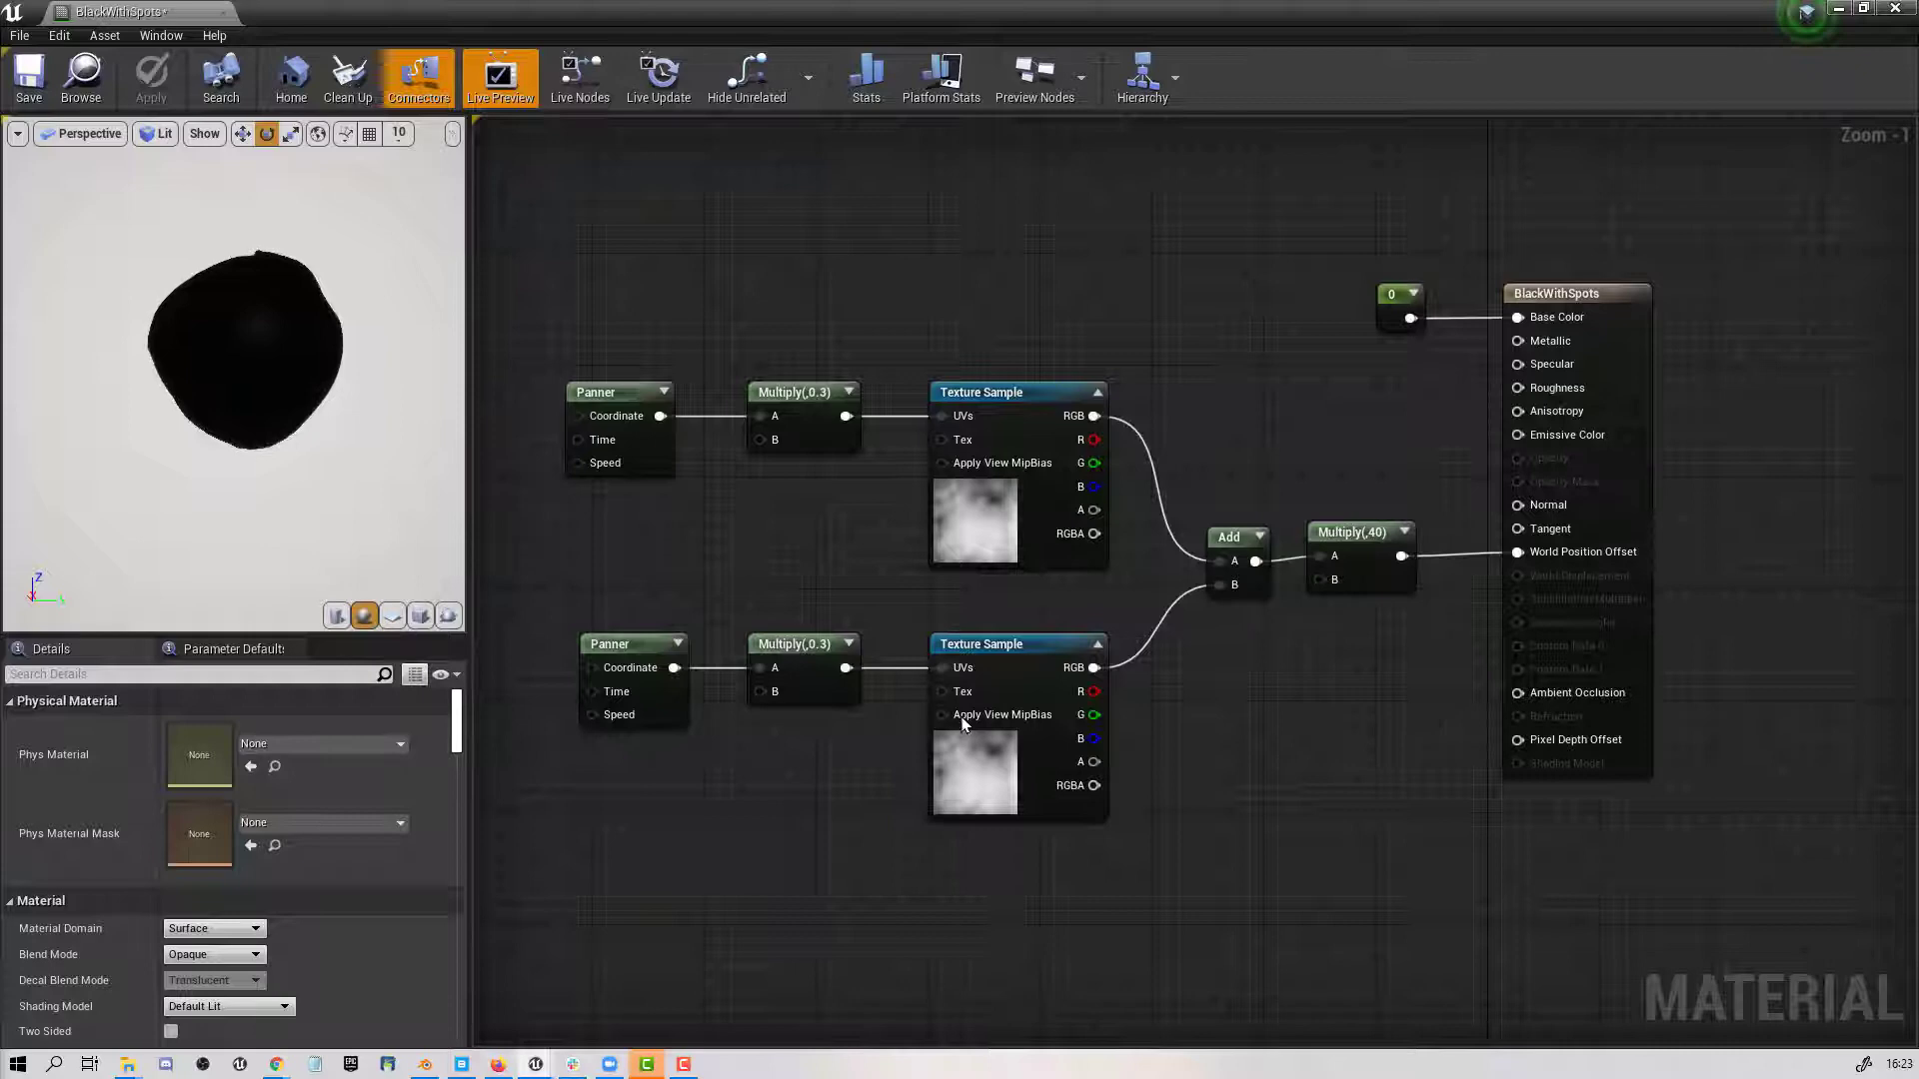
pyautogui.moveTo(1089, 805)
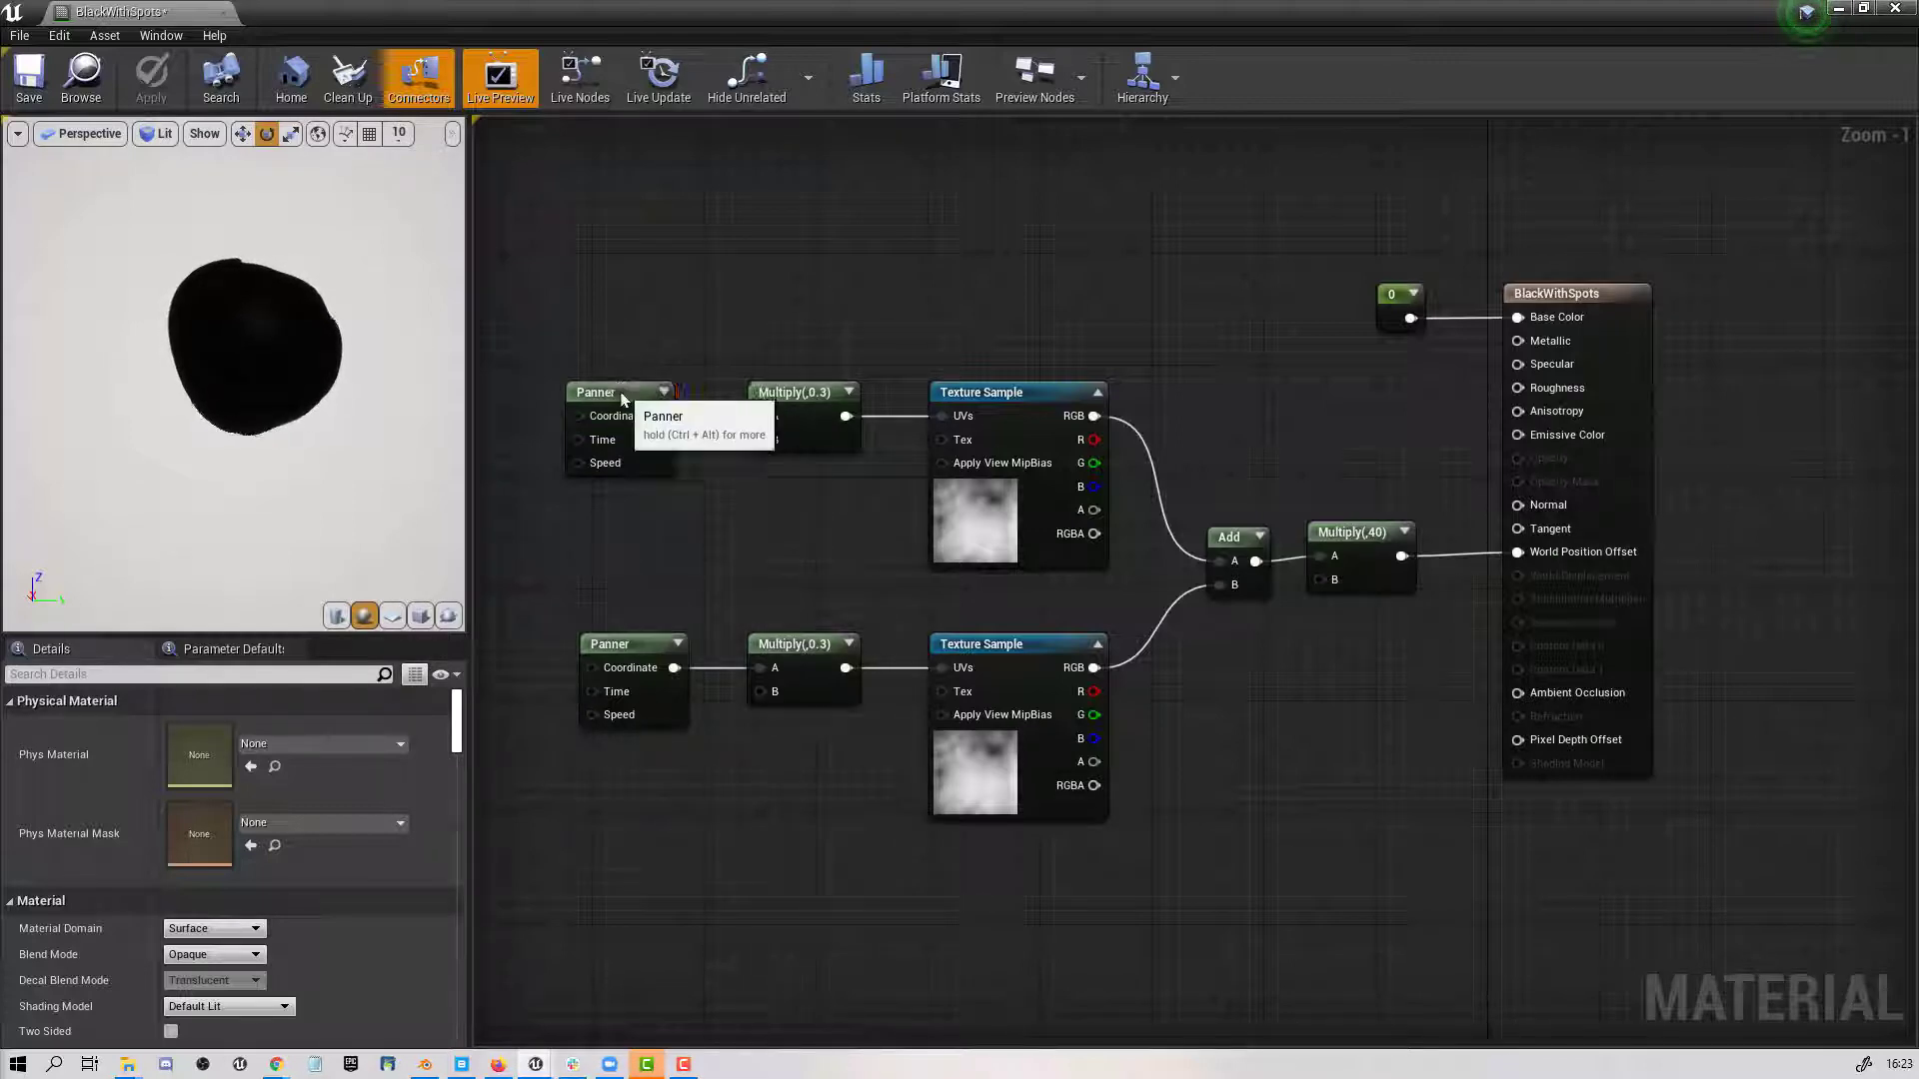
pyautogui.click(618, 392)
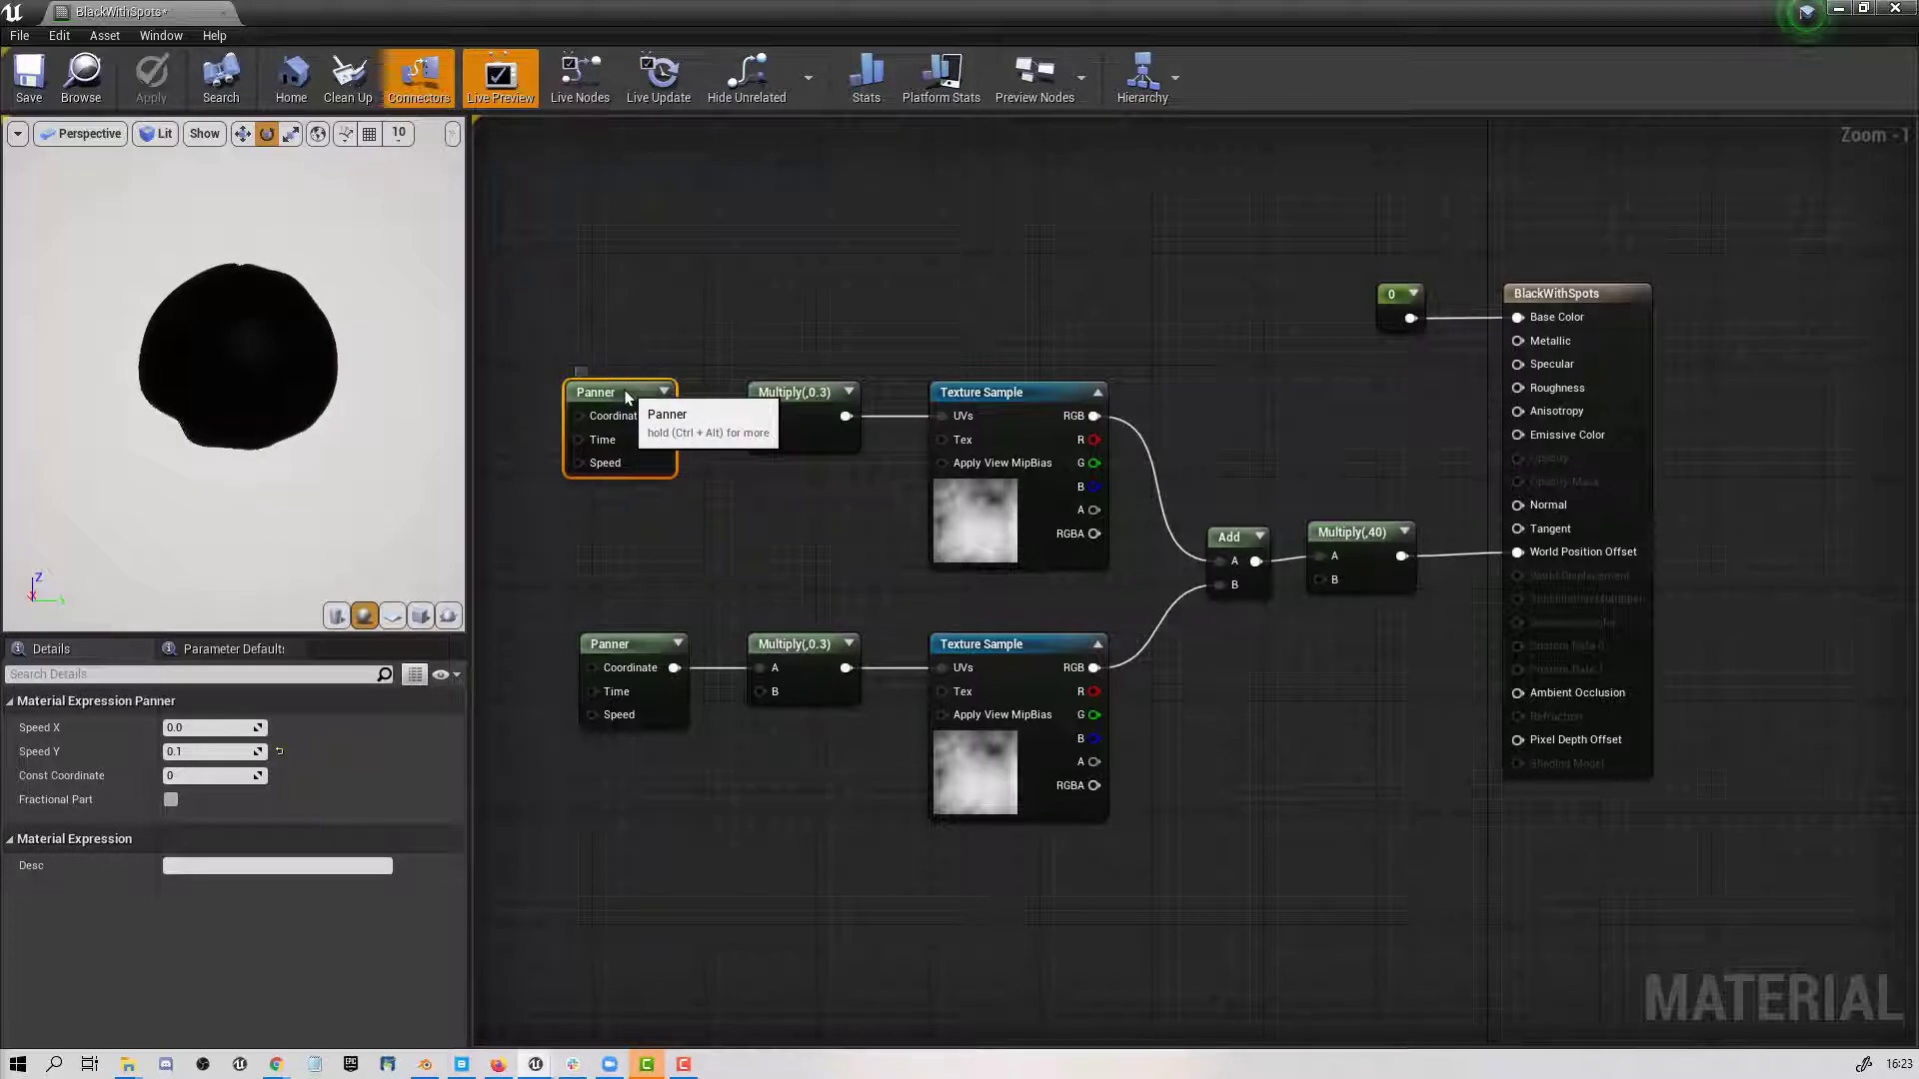
pyautogui.click(612, 644)
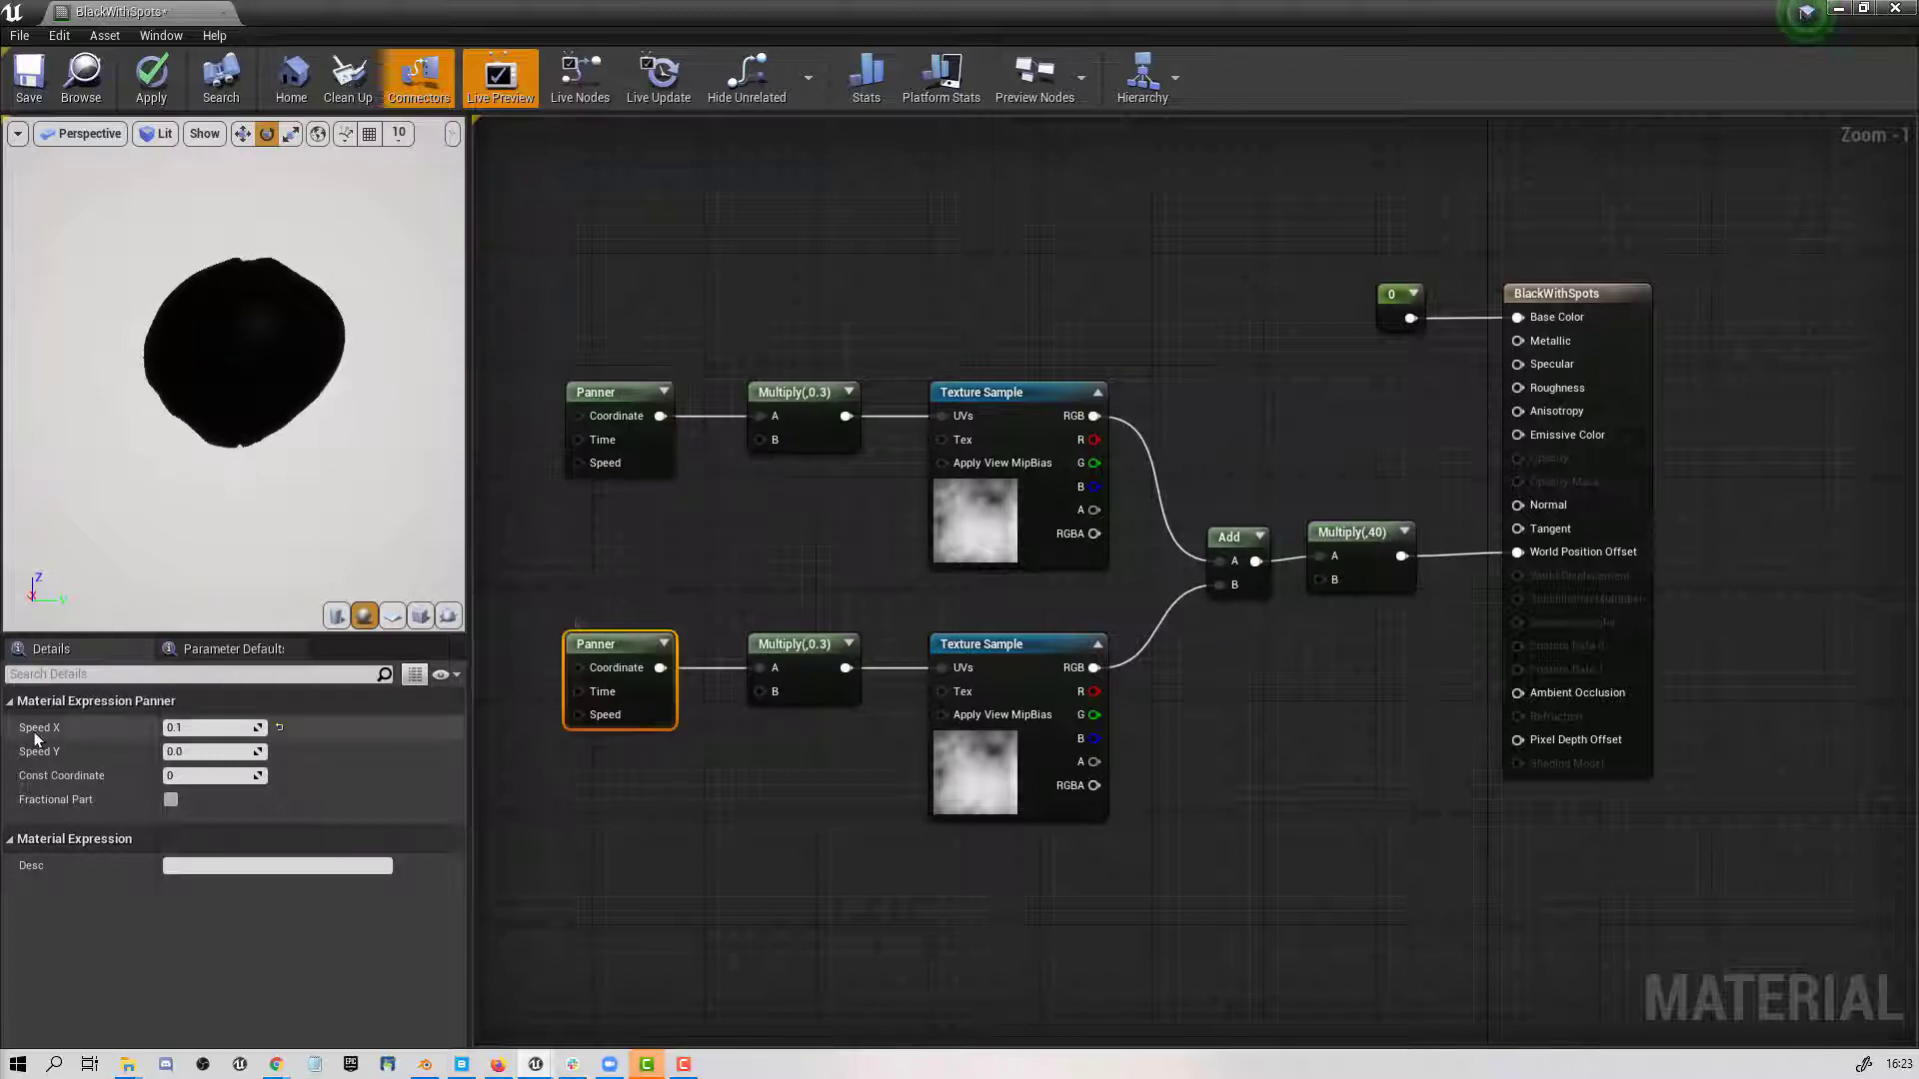
pyautogui.moveTo(599, 398)
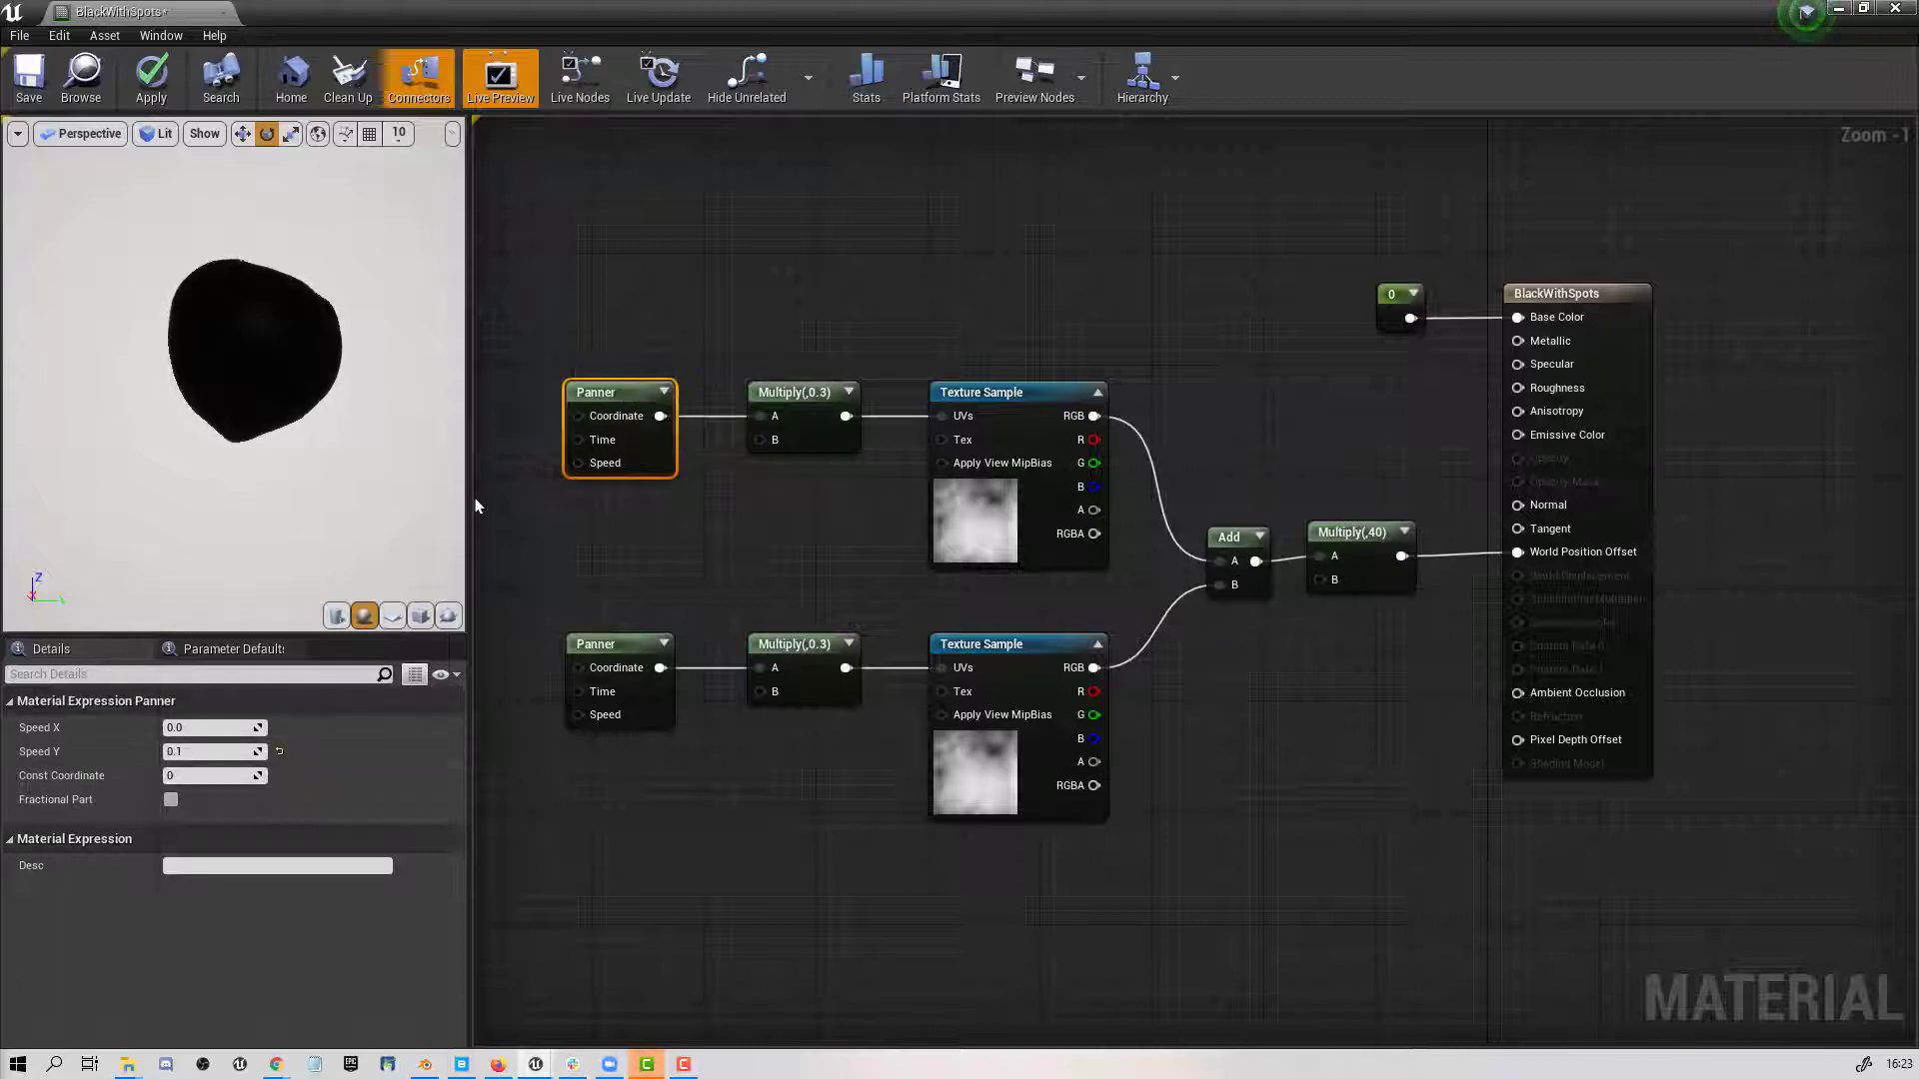
pyautogui.click(211, 752)
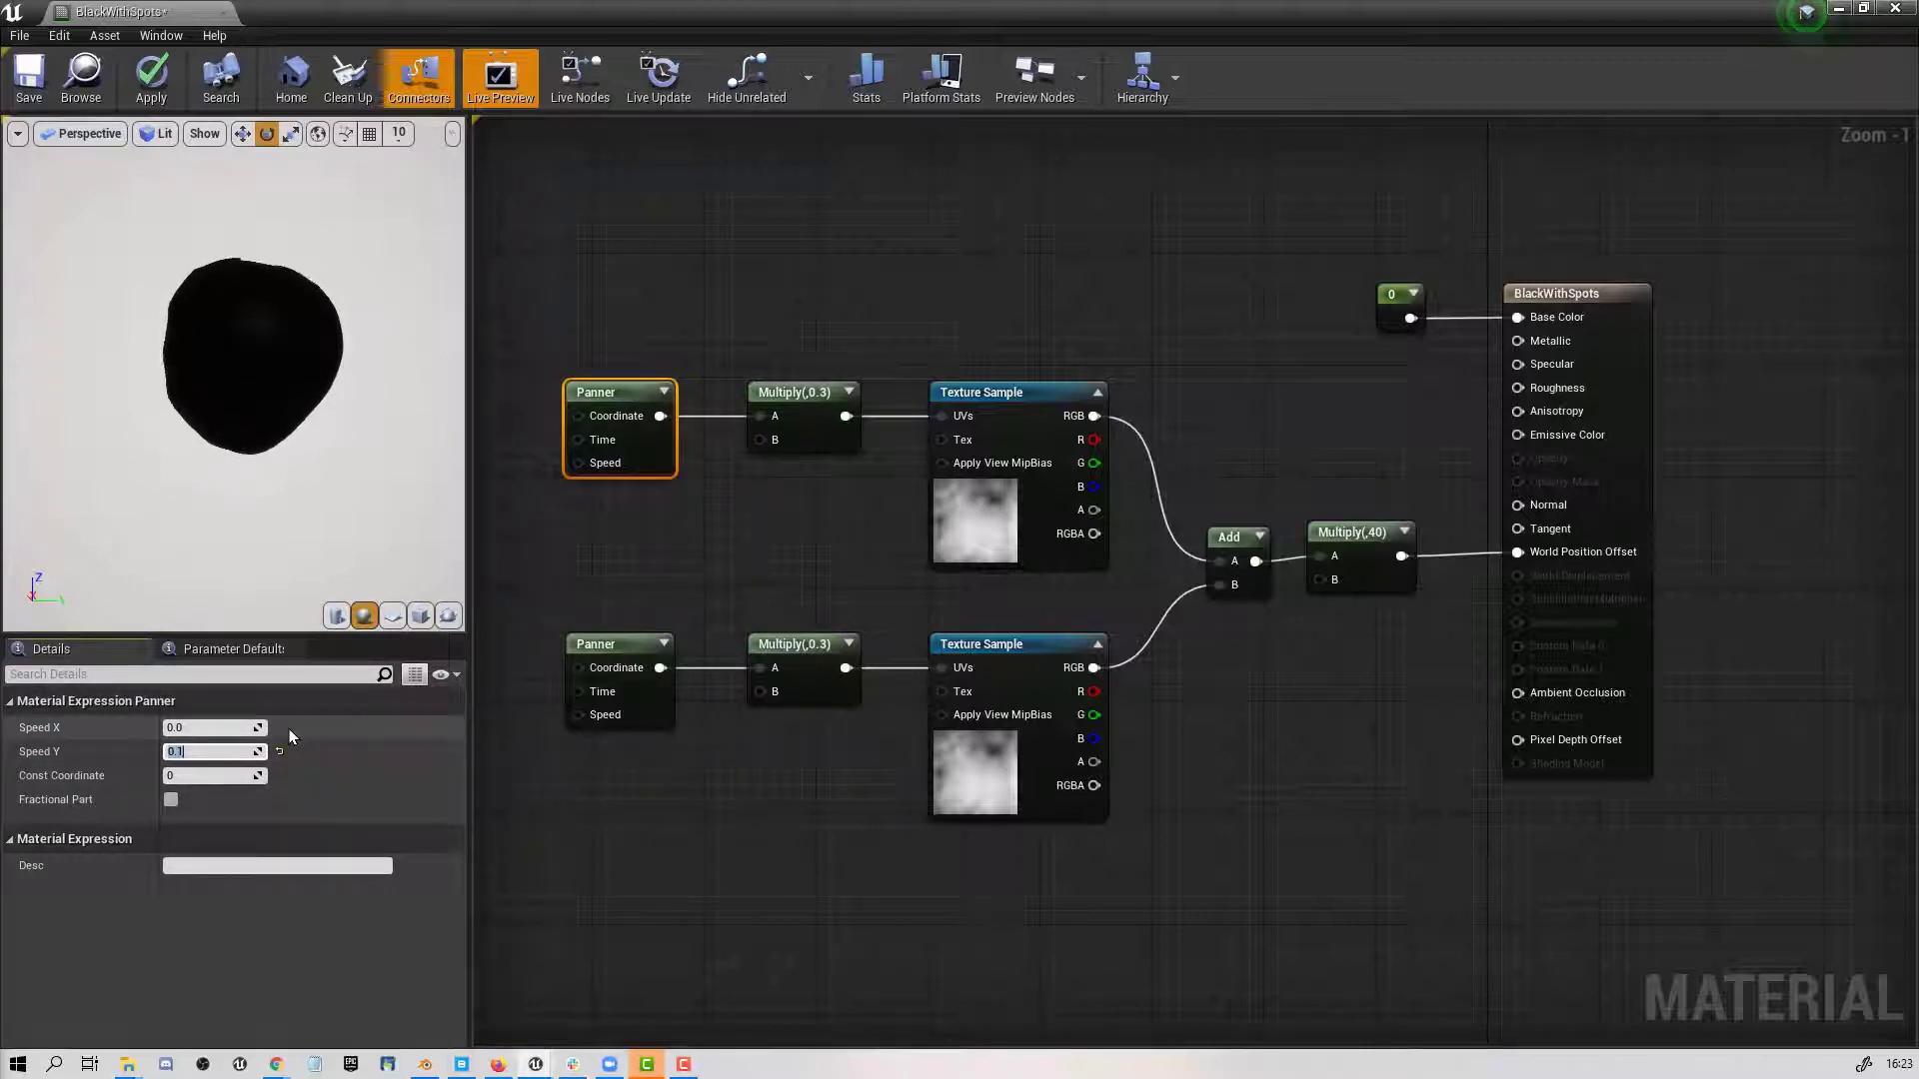
pyautogui.write('10.0')
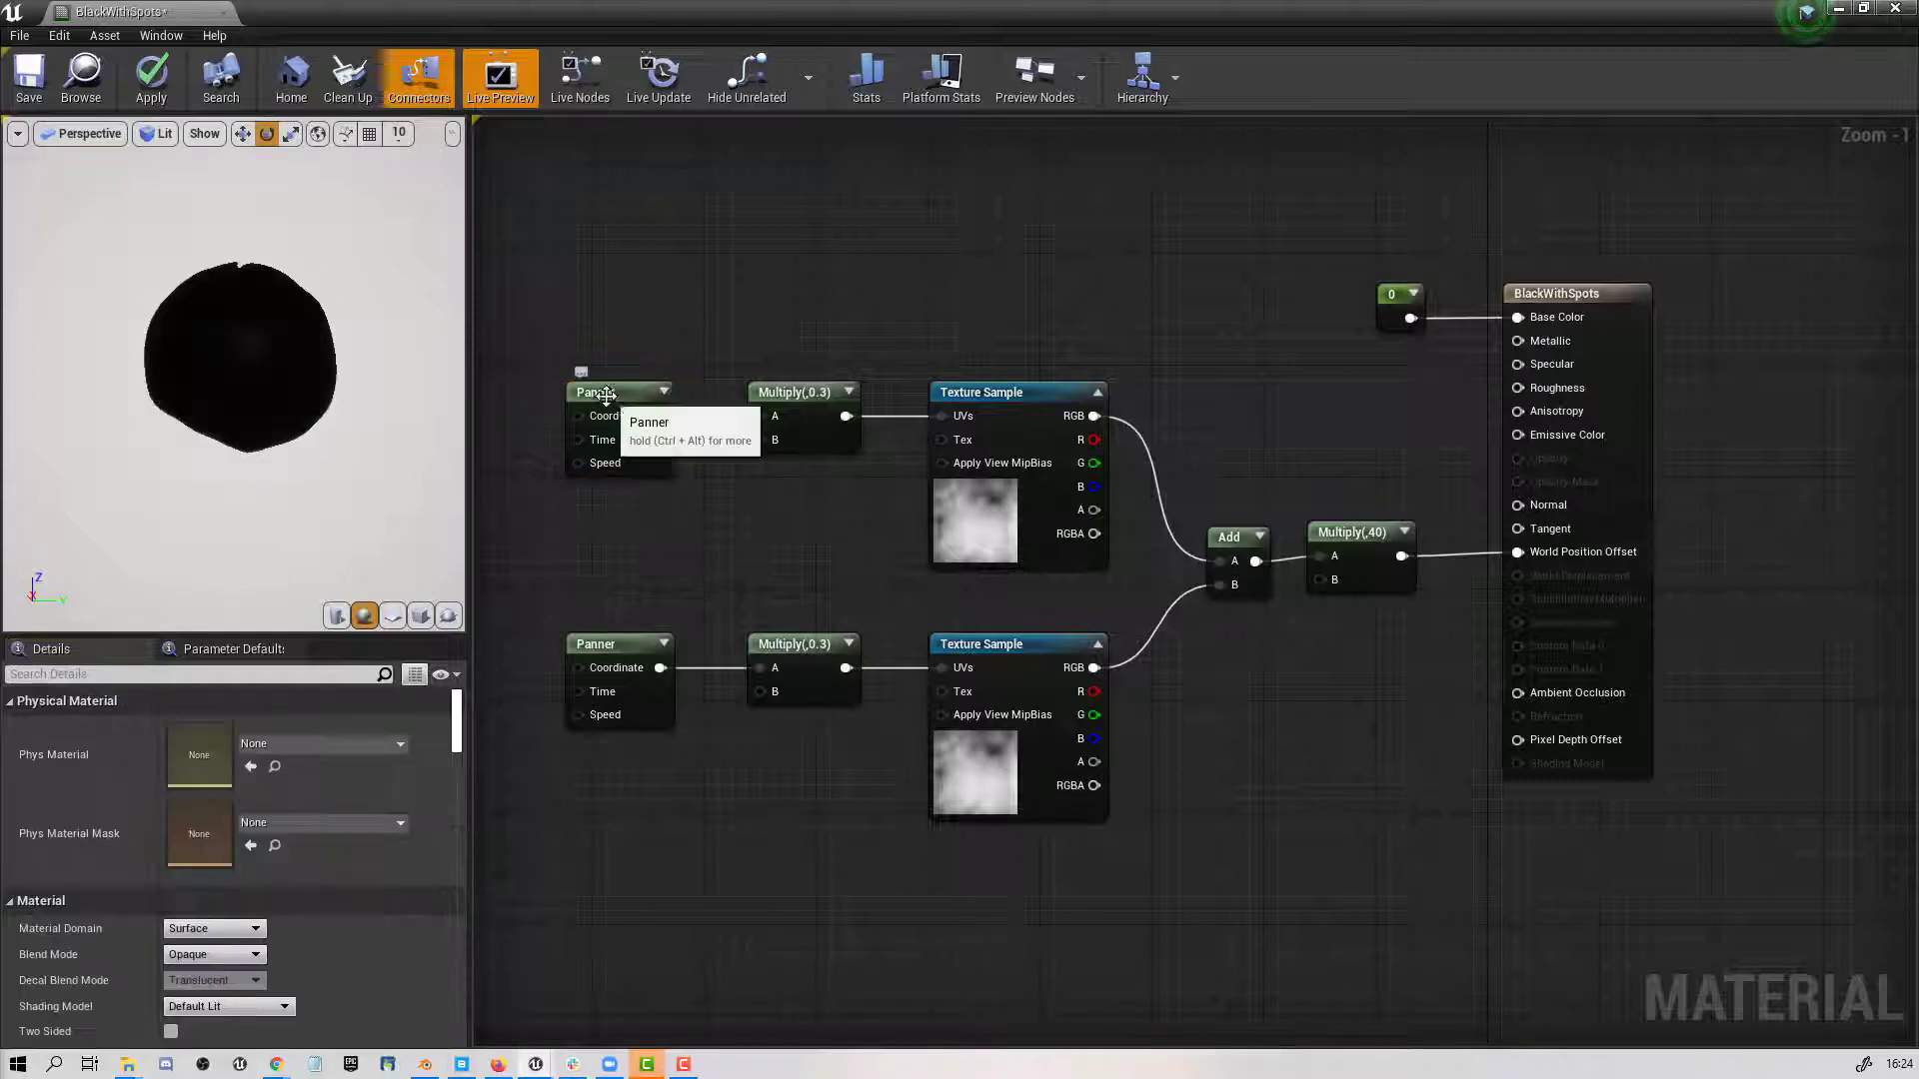
pyautogui.click(802, 391)
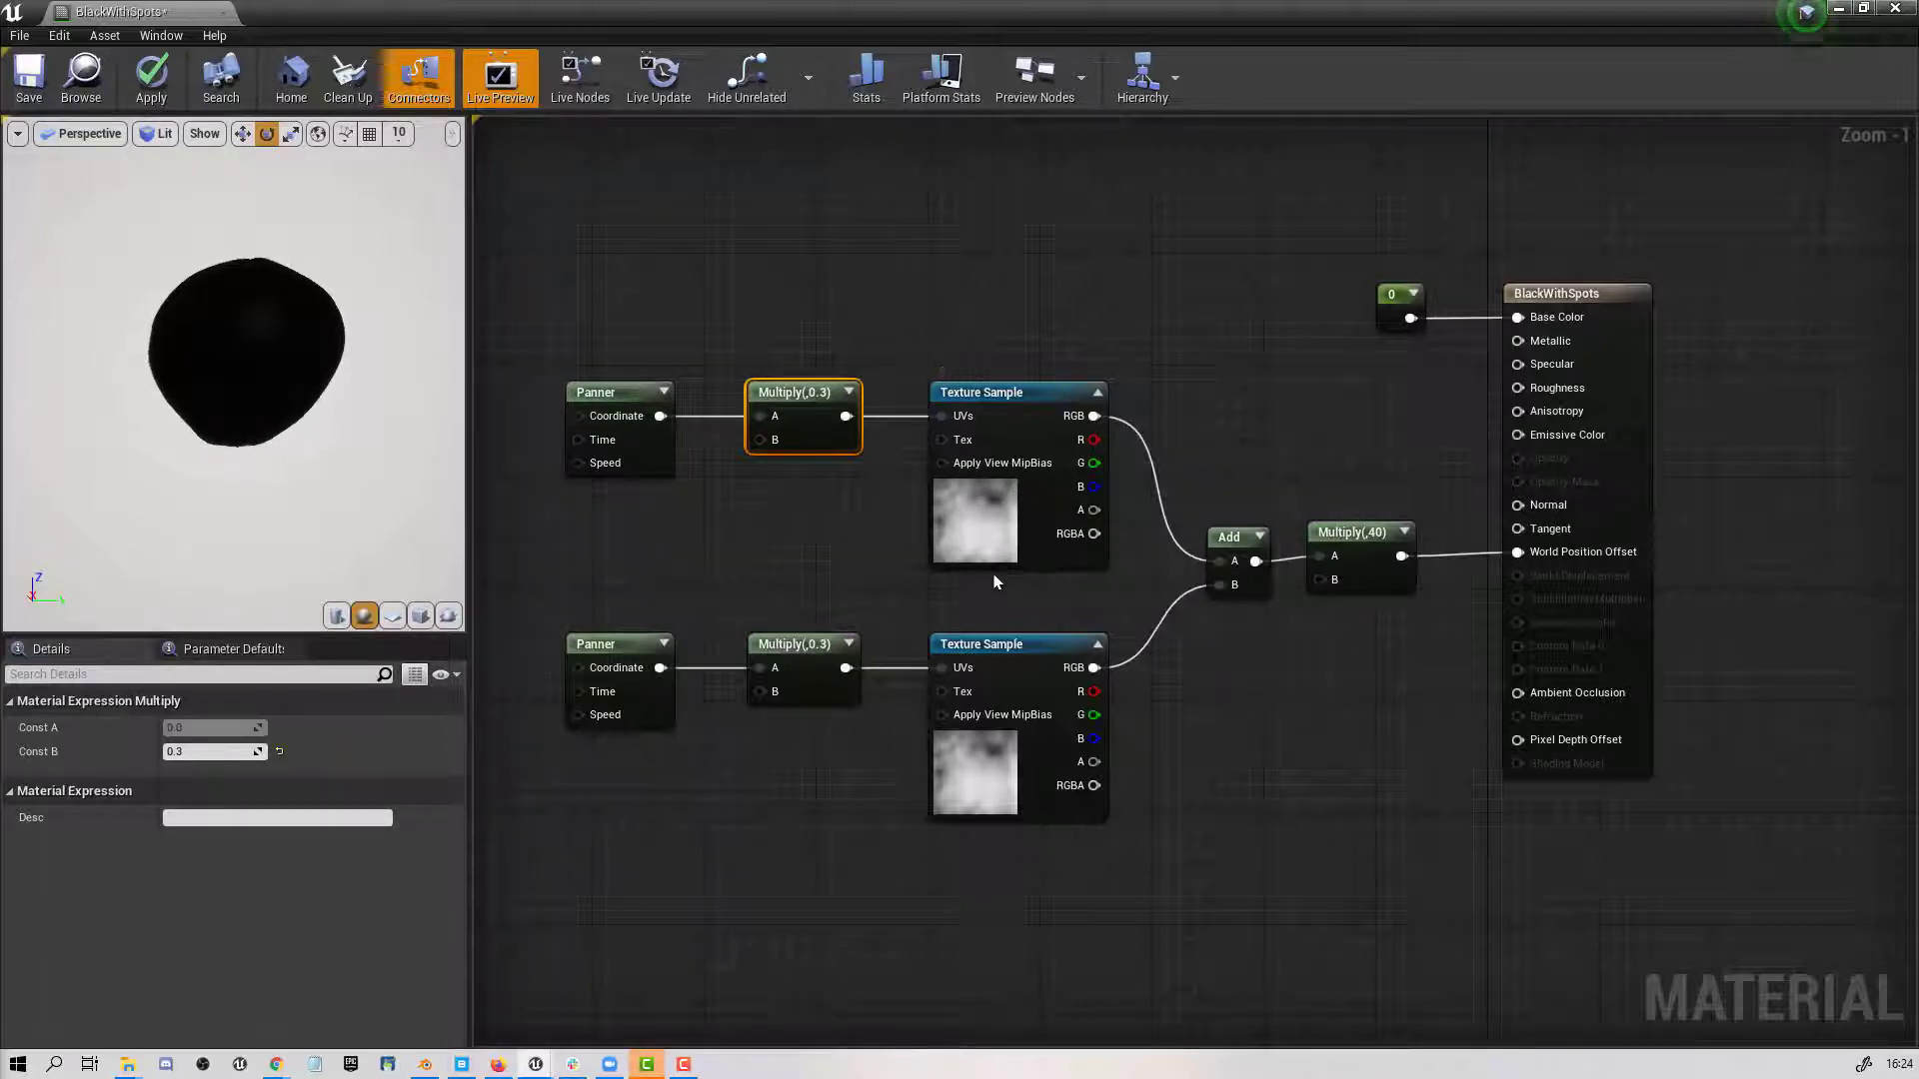
pyautogui.moveTo(961, 407)
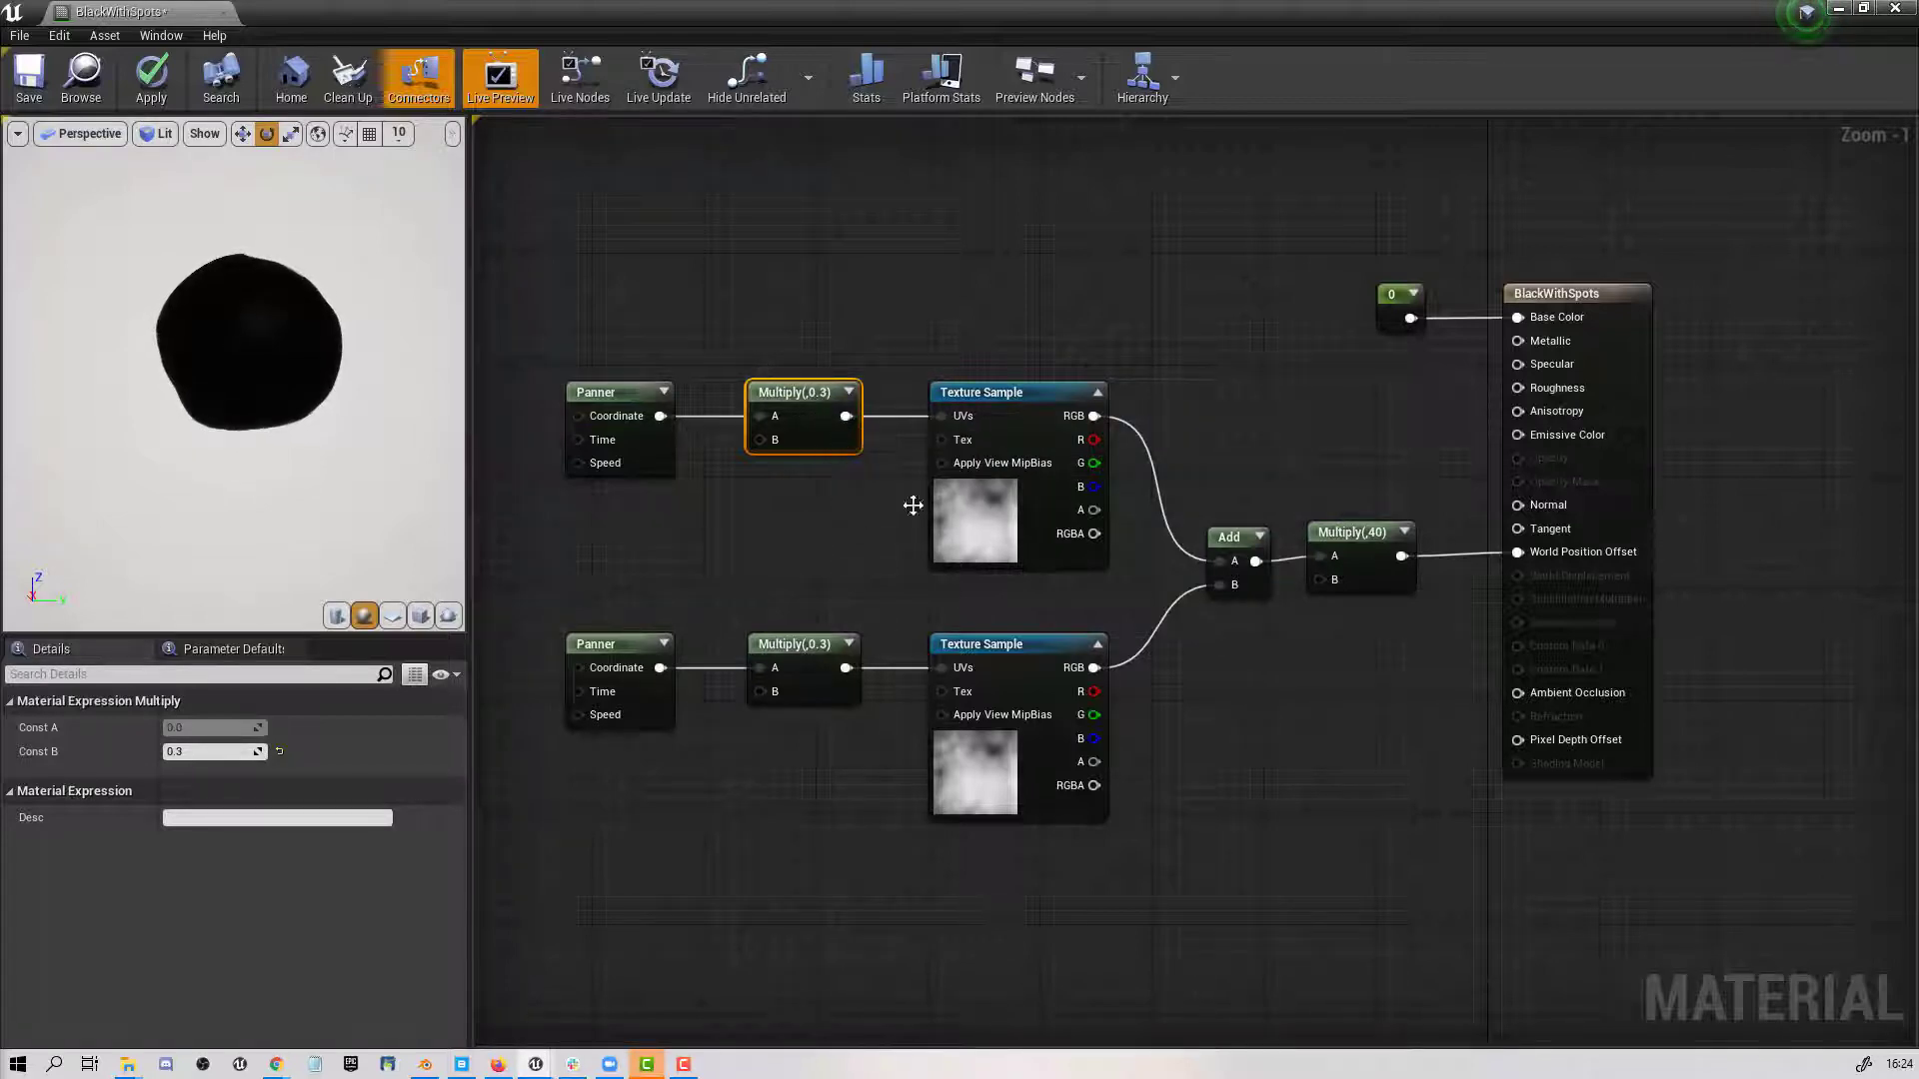
pyautogui.click(1016, 392)
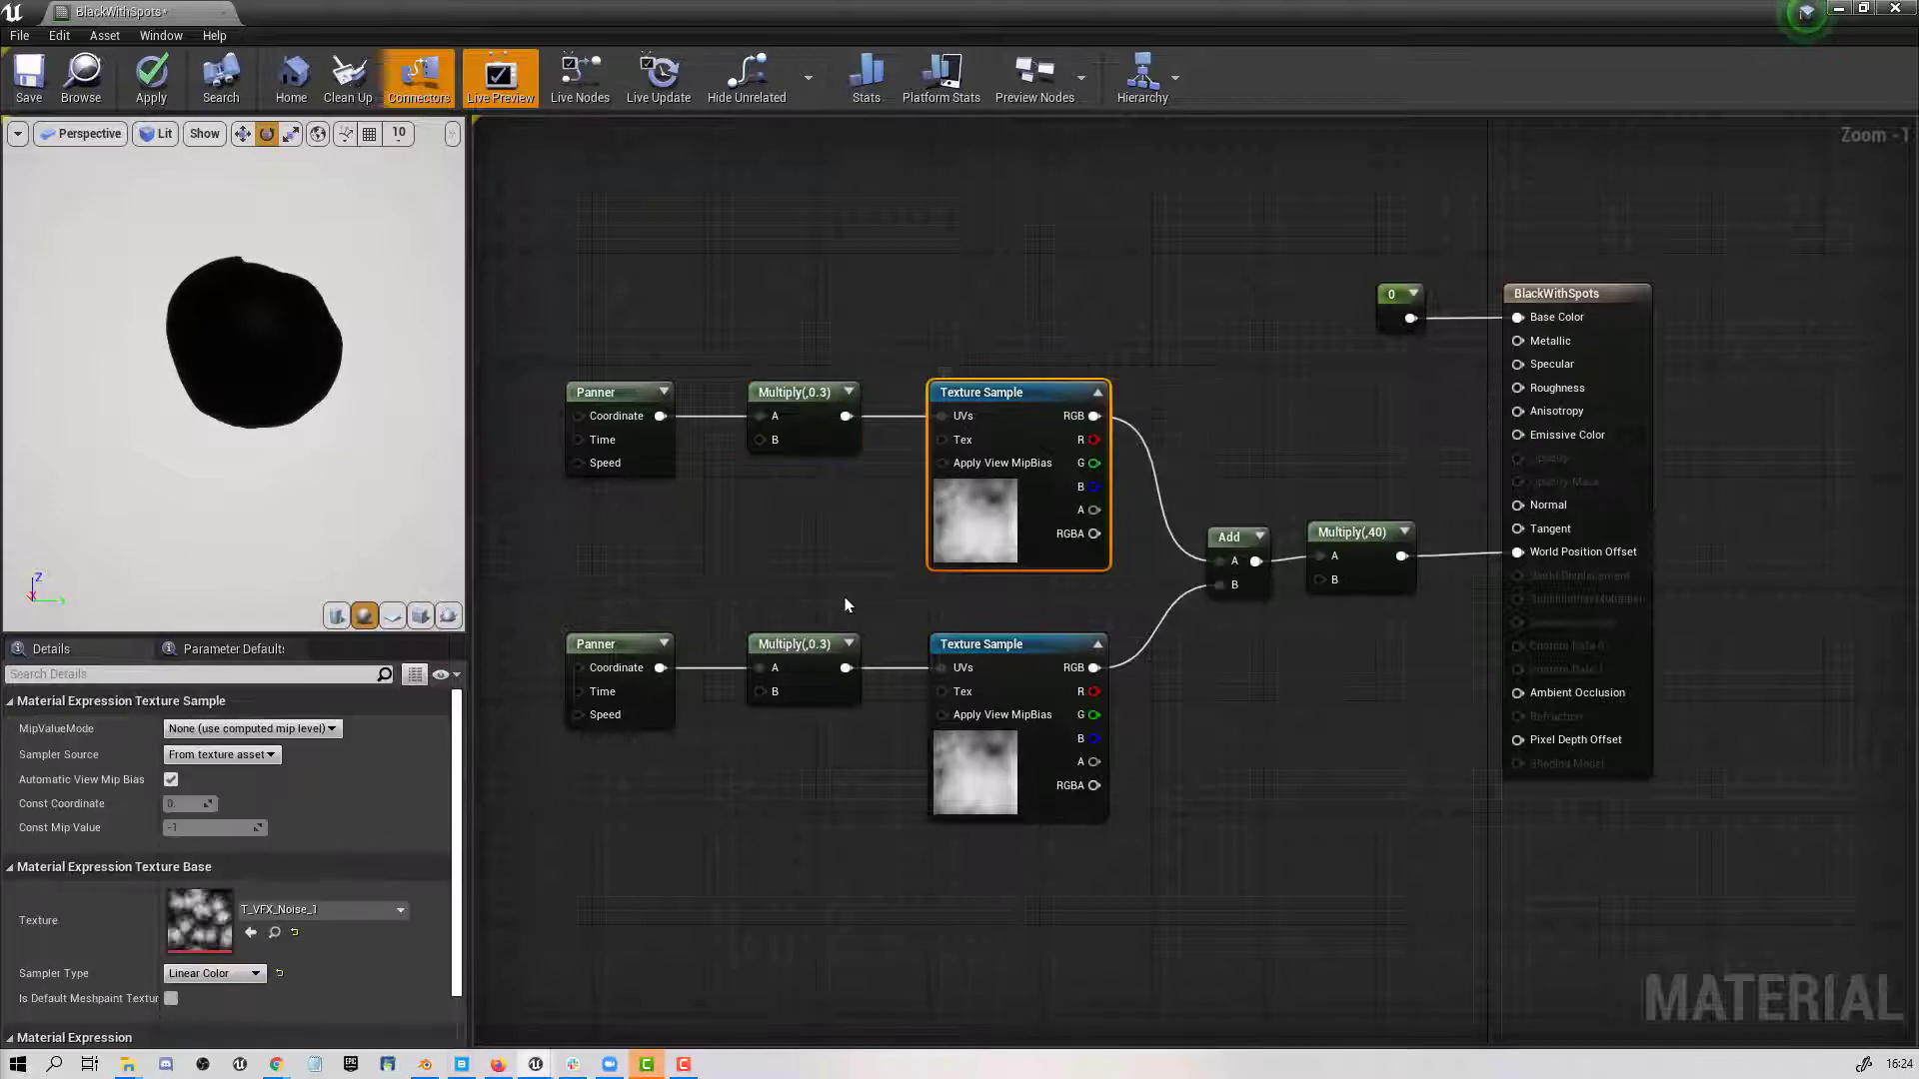
pyautogui.moveTo(1038, 396)
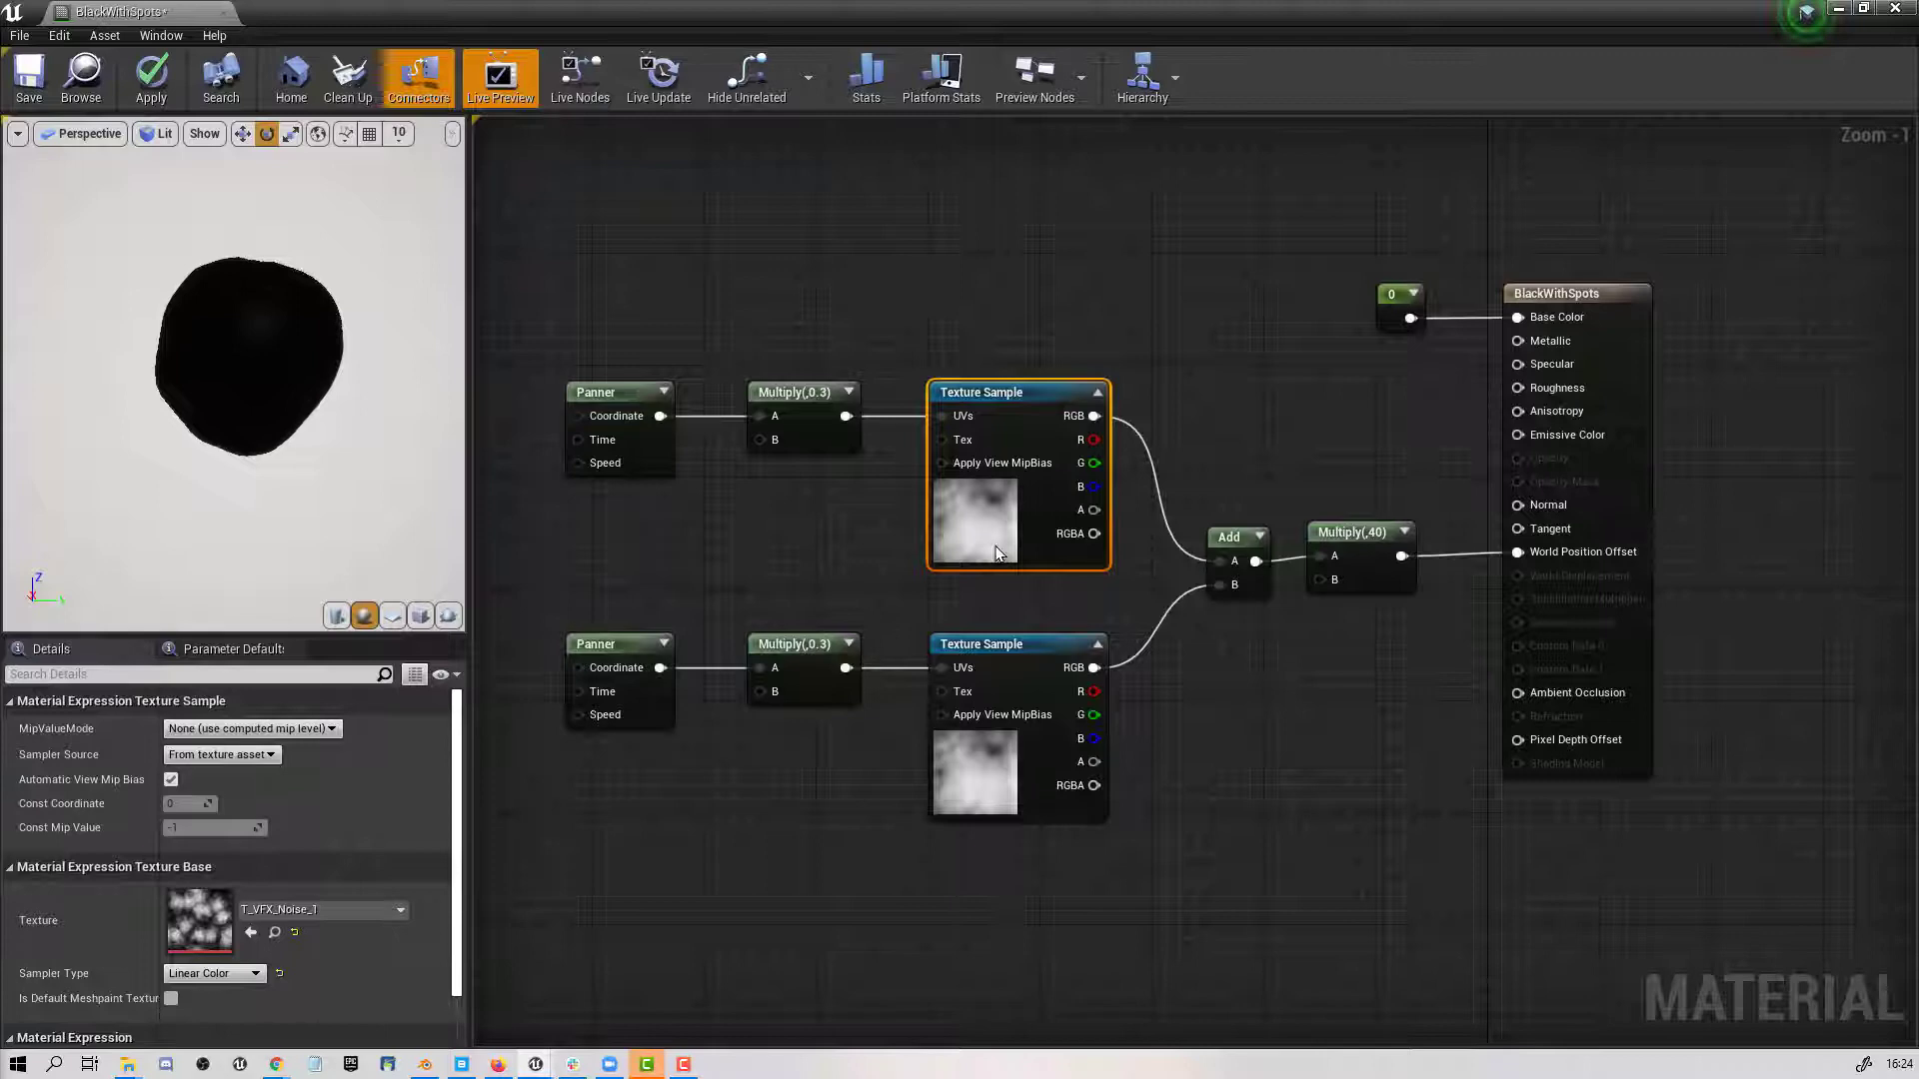
pyautogui.moveTo(1032, 649)
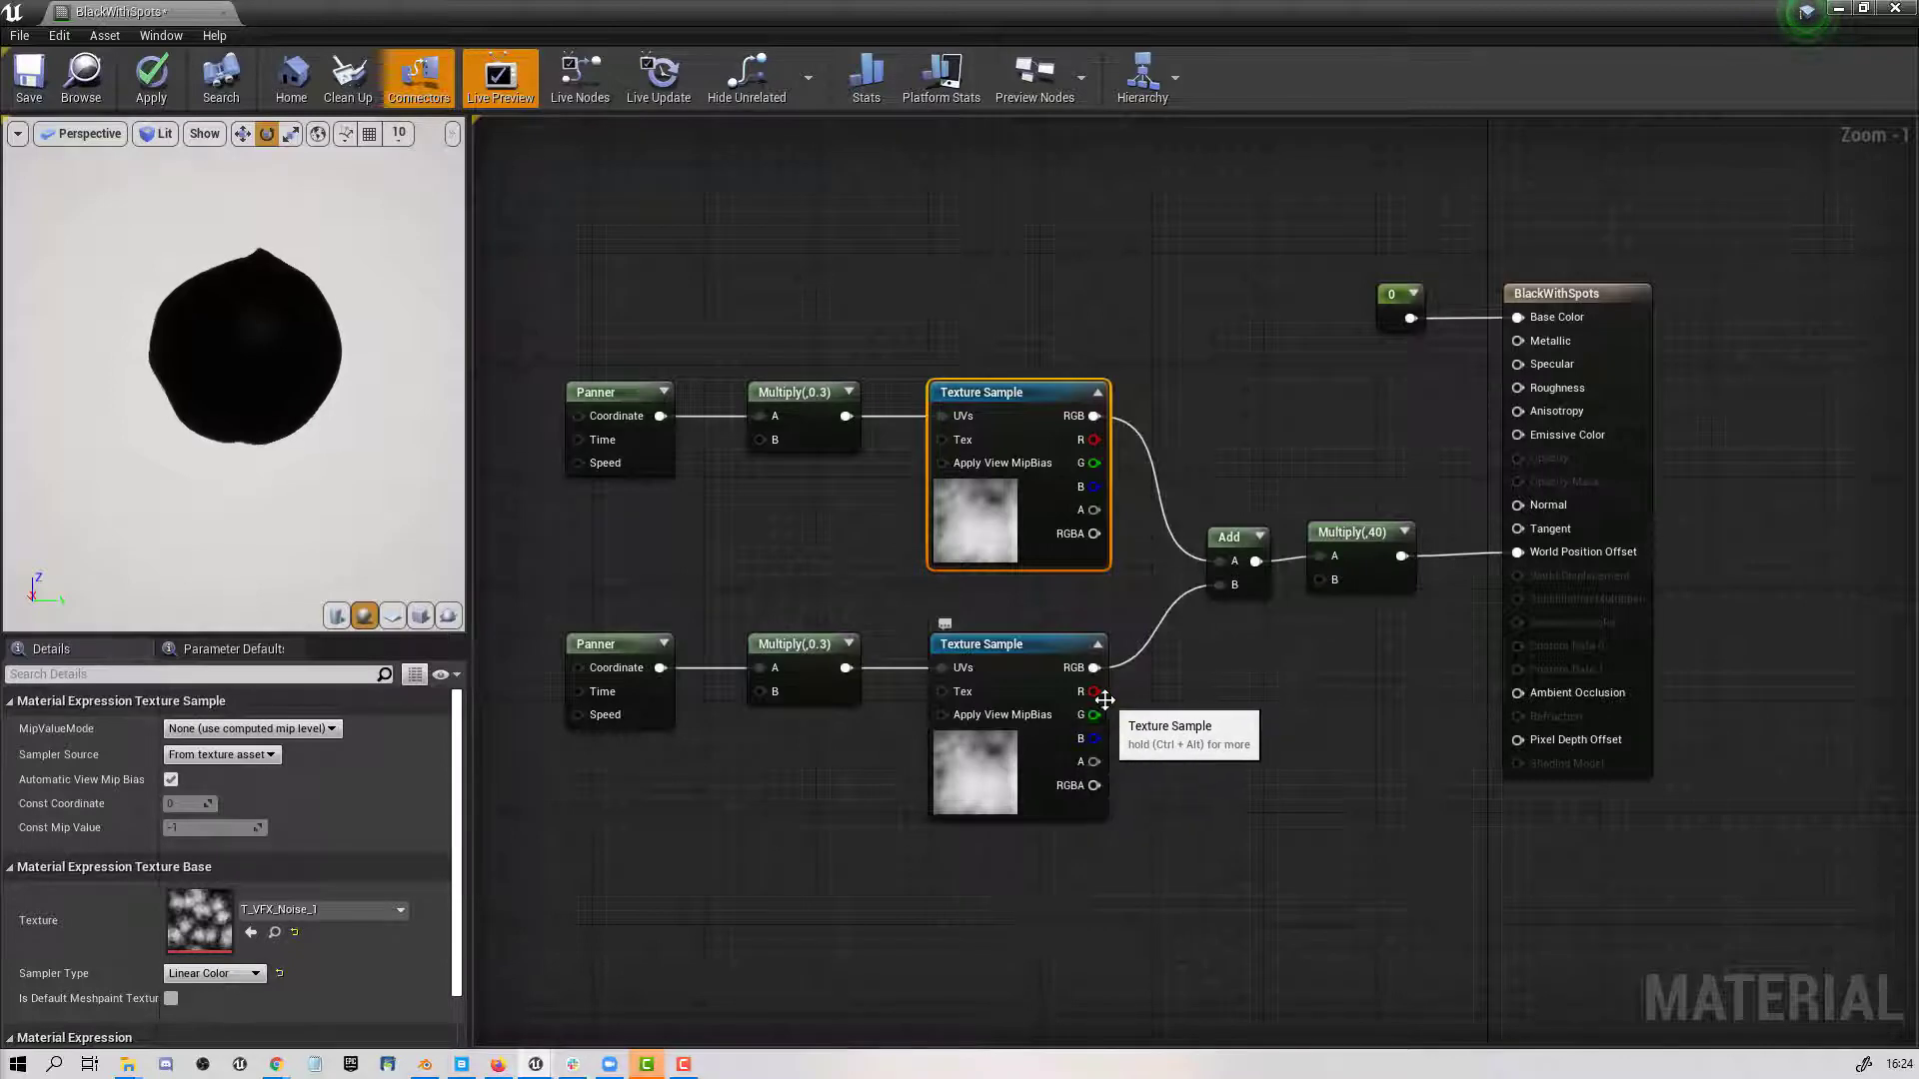
pyautogui.moveTo(1074, 716)
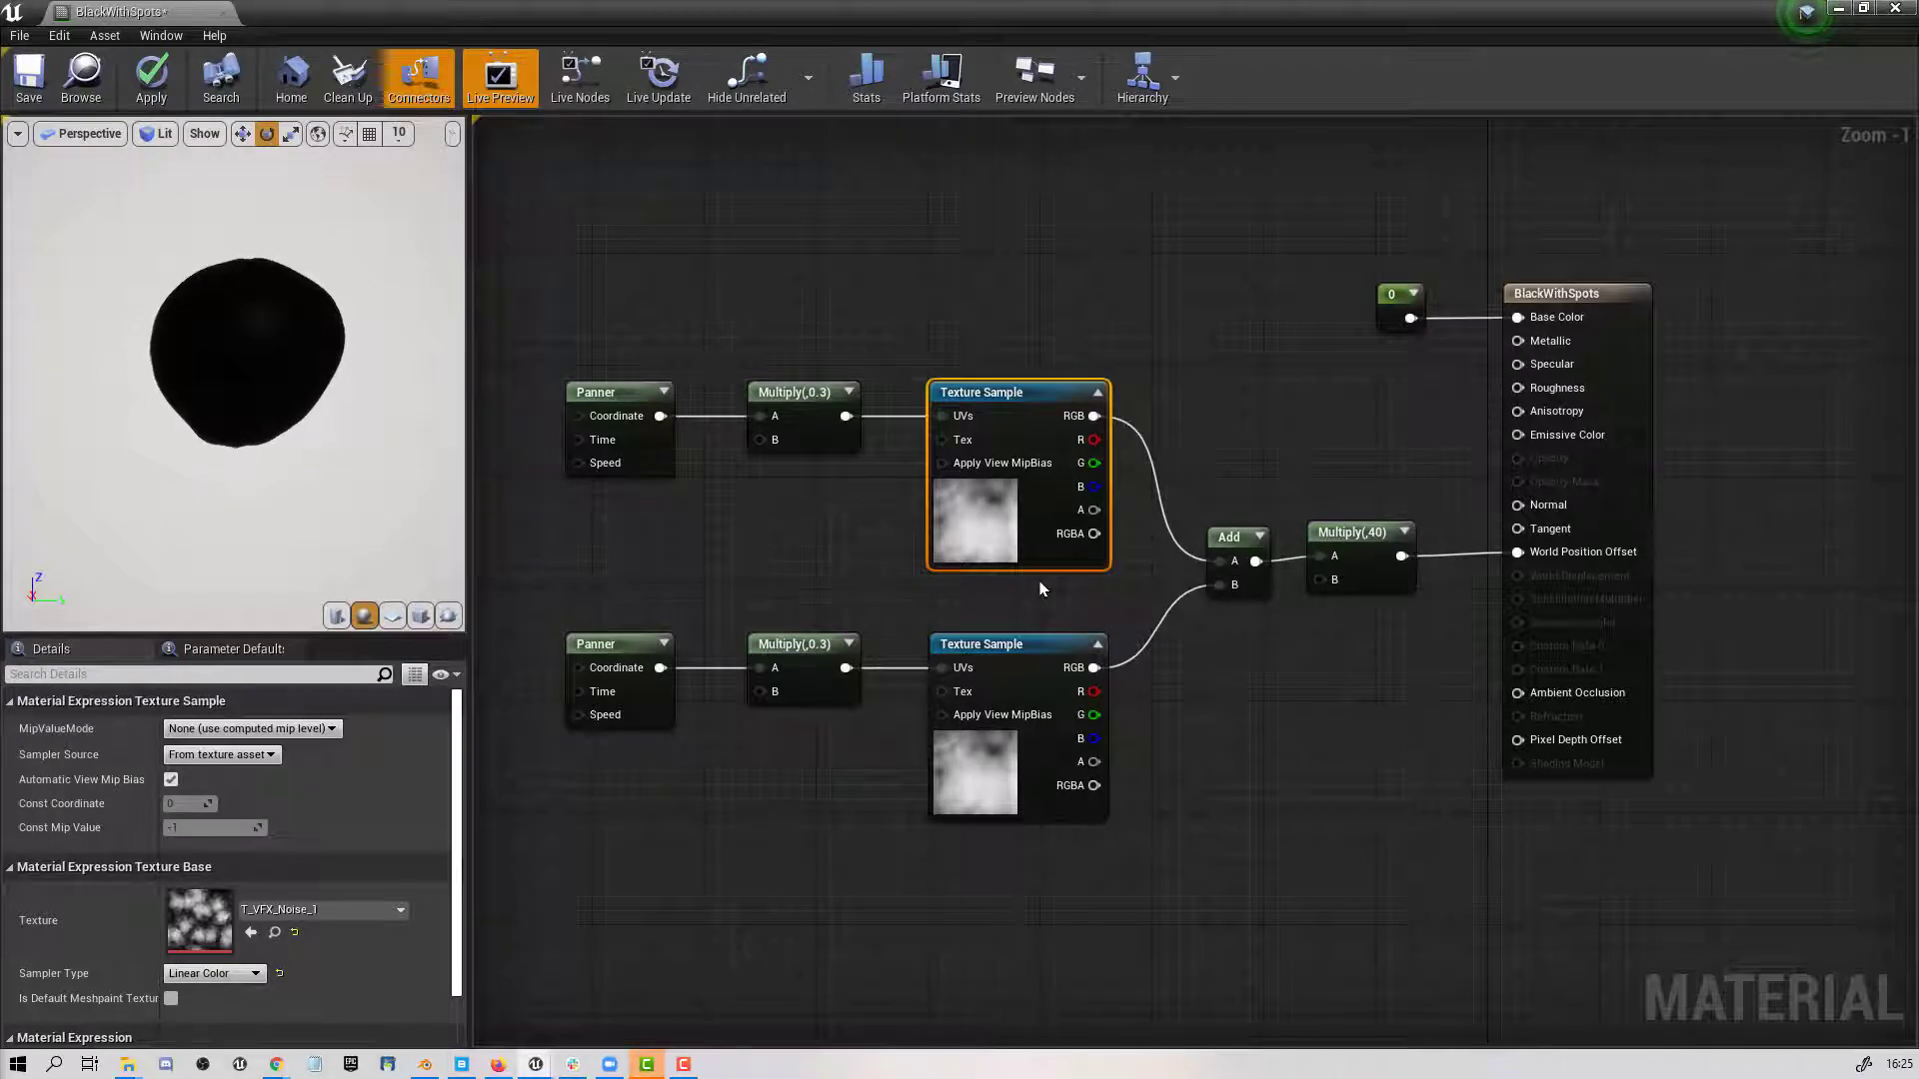
pyautogui.moveTo(1239, 535)
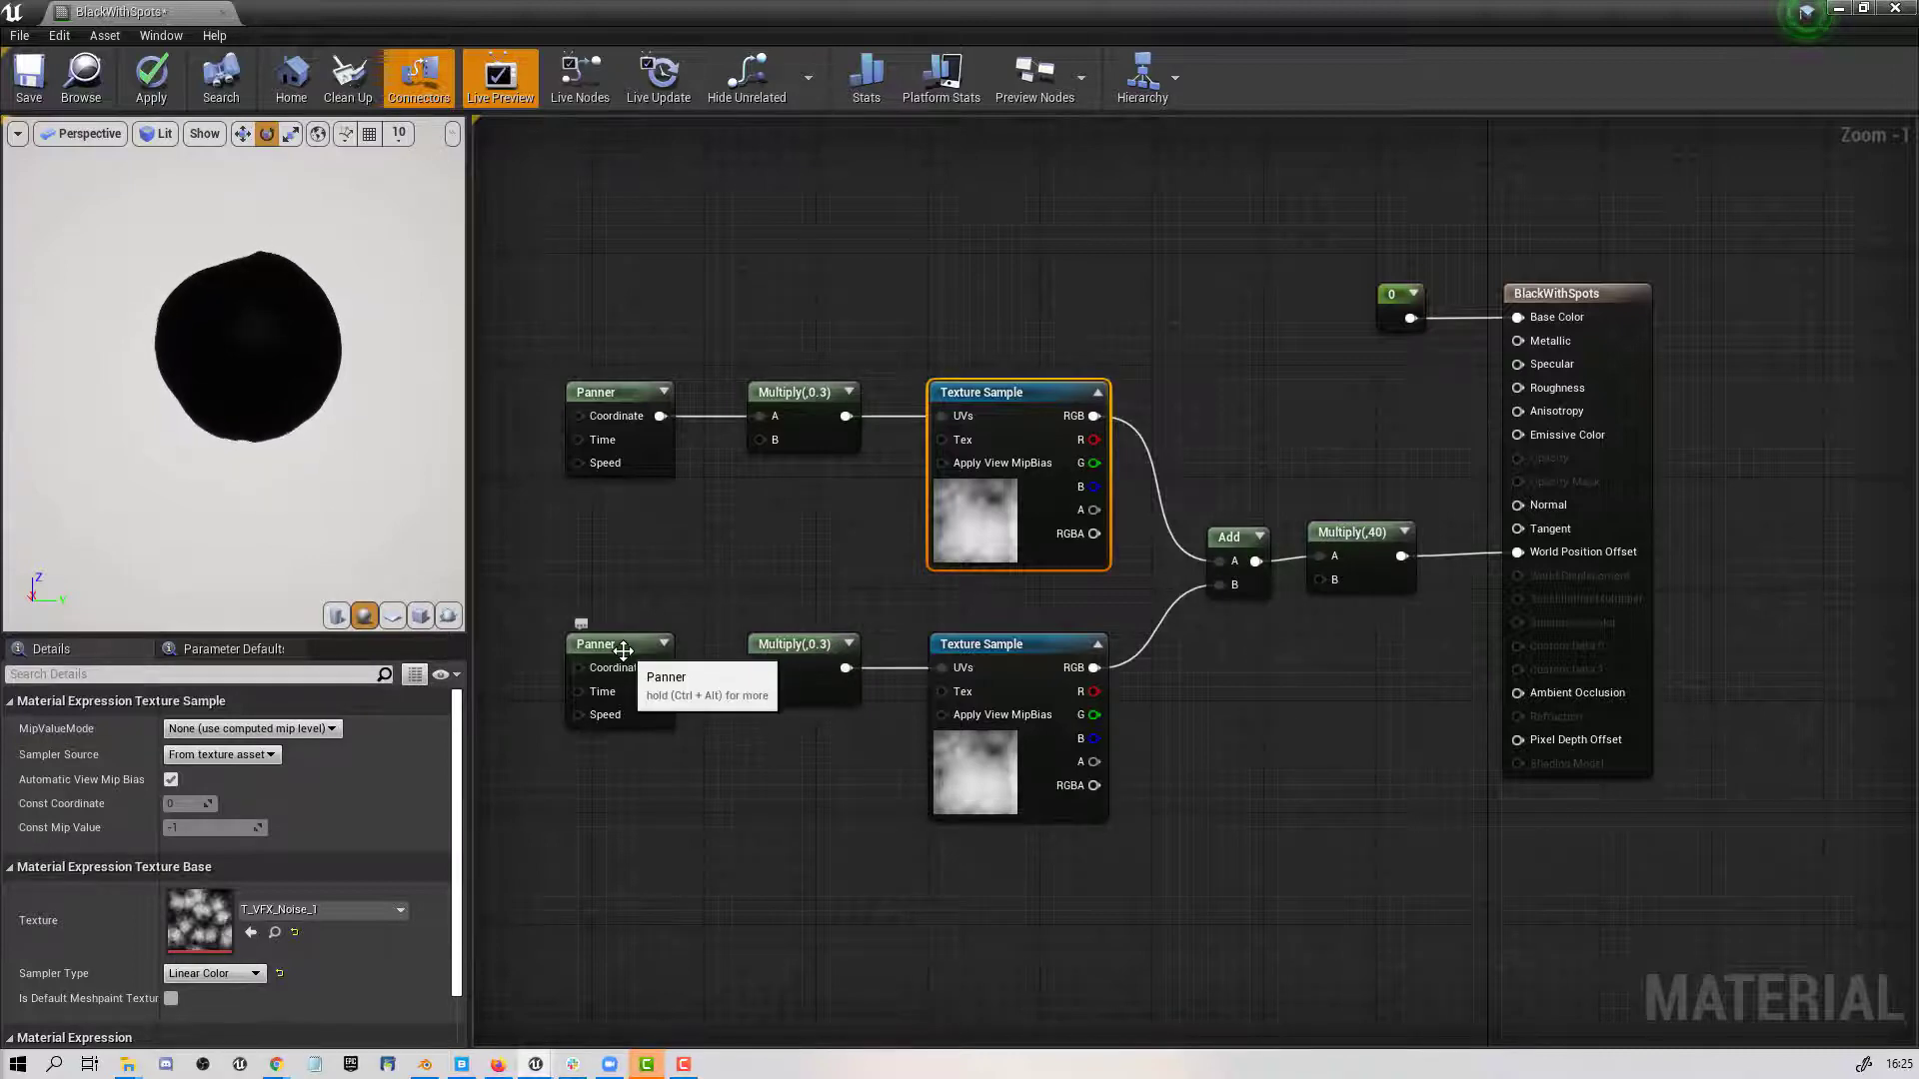
pyautogui.moveTo(1010, 361)
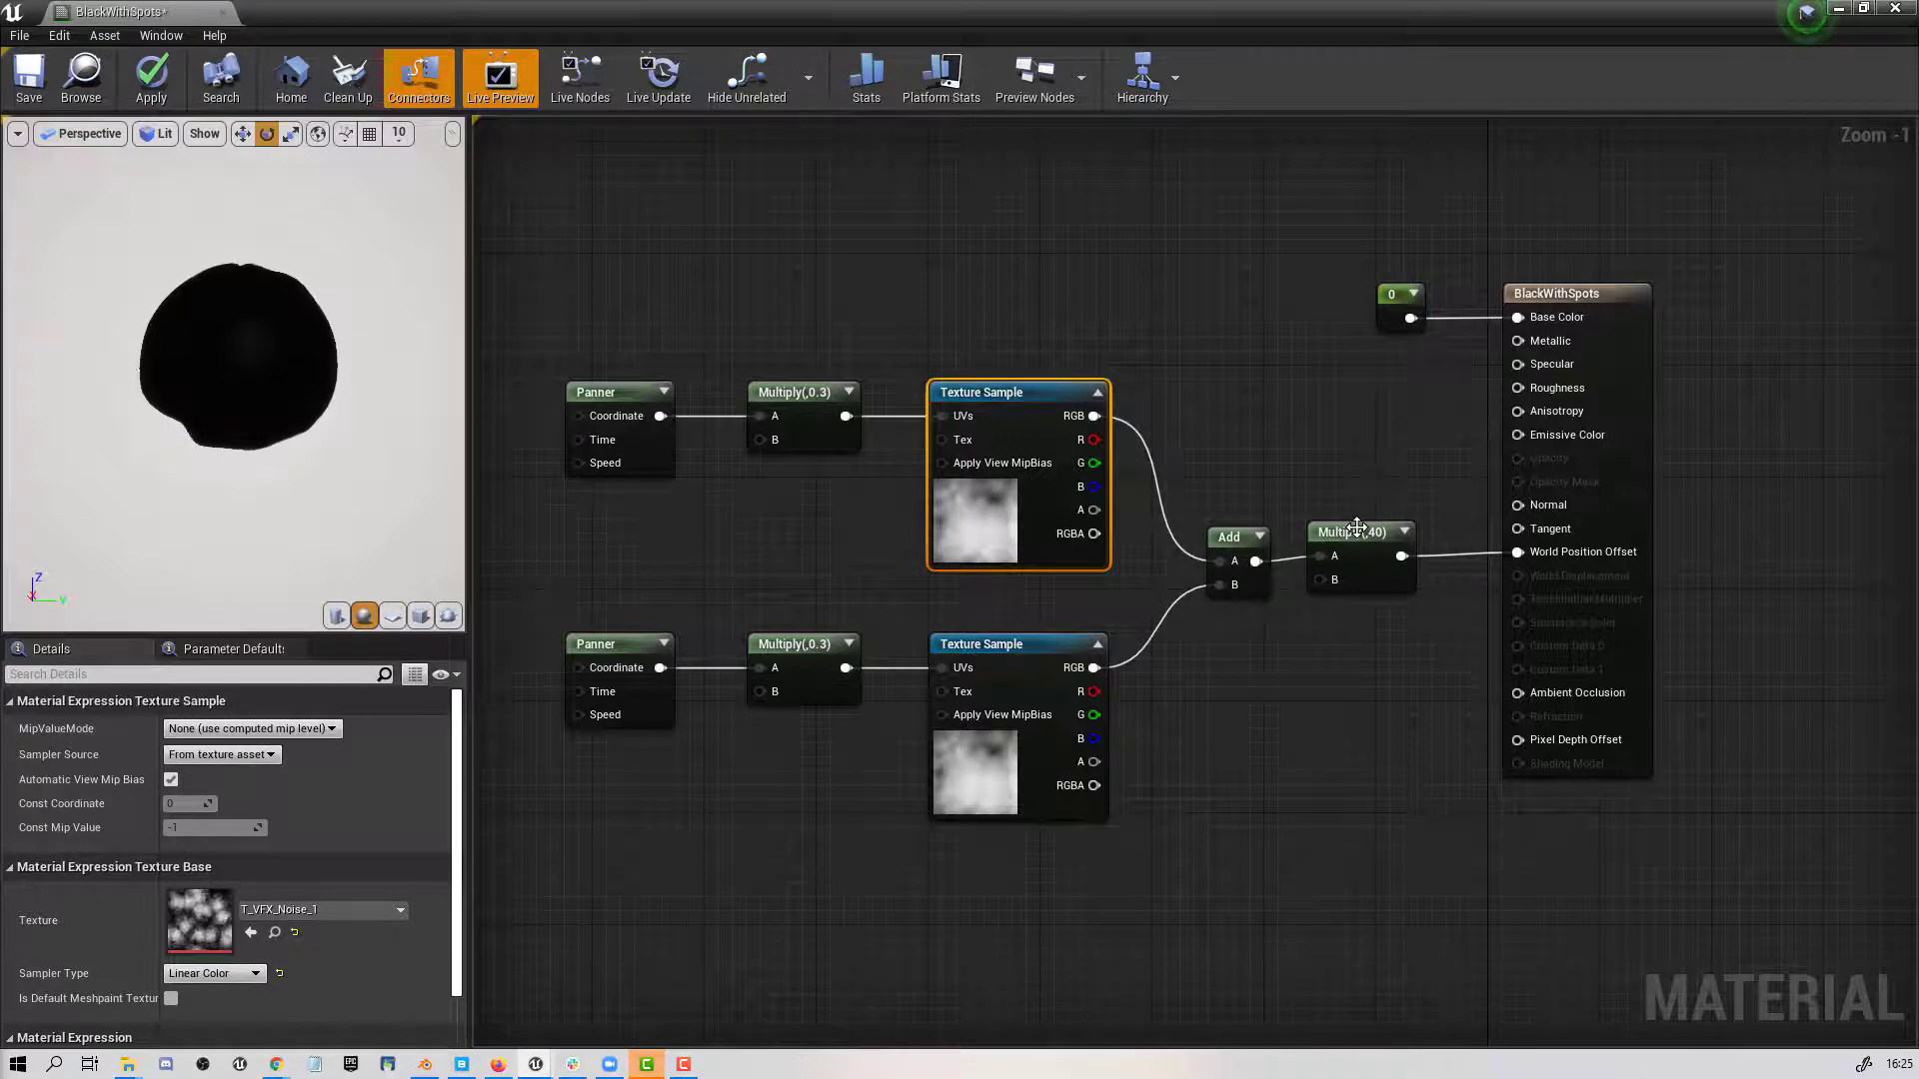
# Try the offset multiplier at 1000 and 1, restore 40, and right-click the noise nodes for copy options.
pyautogui.click(1358, 530)
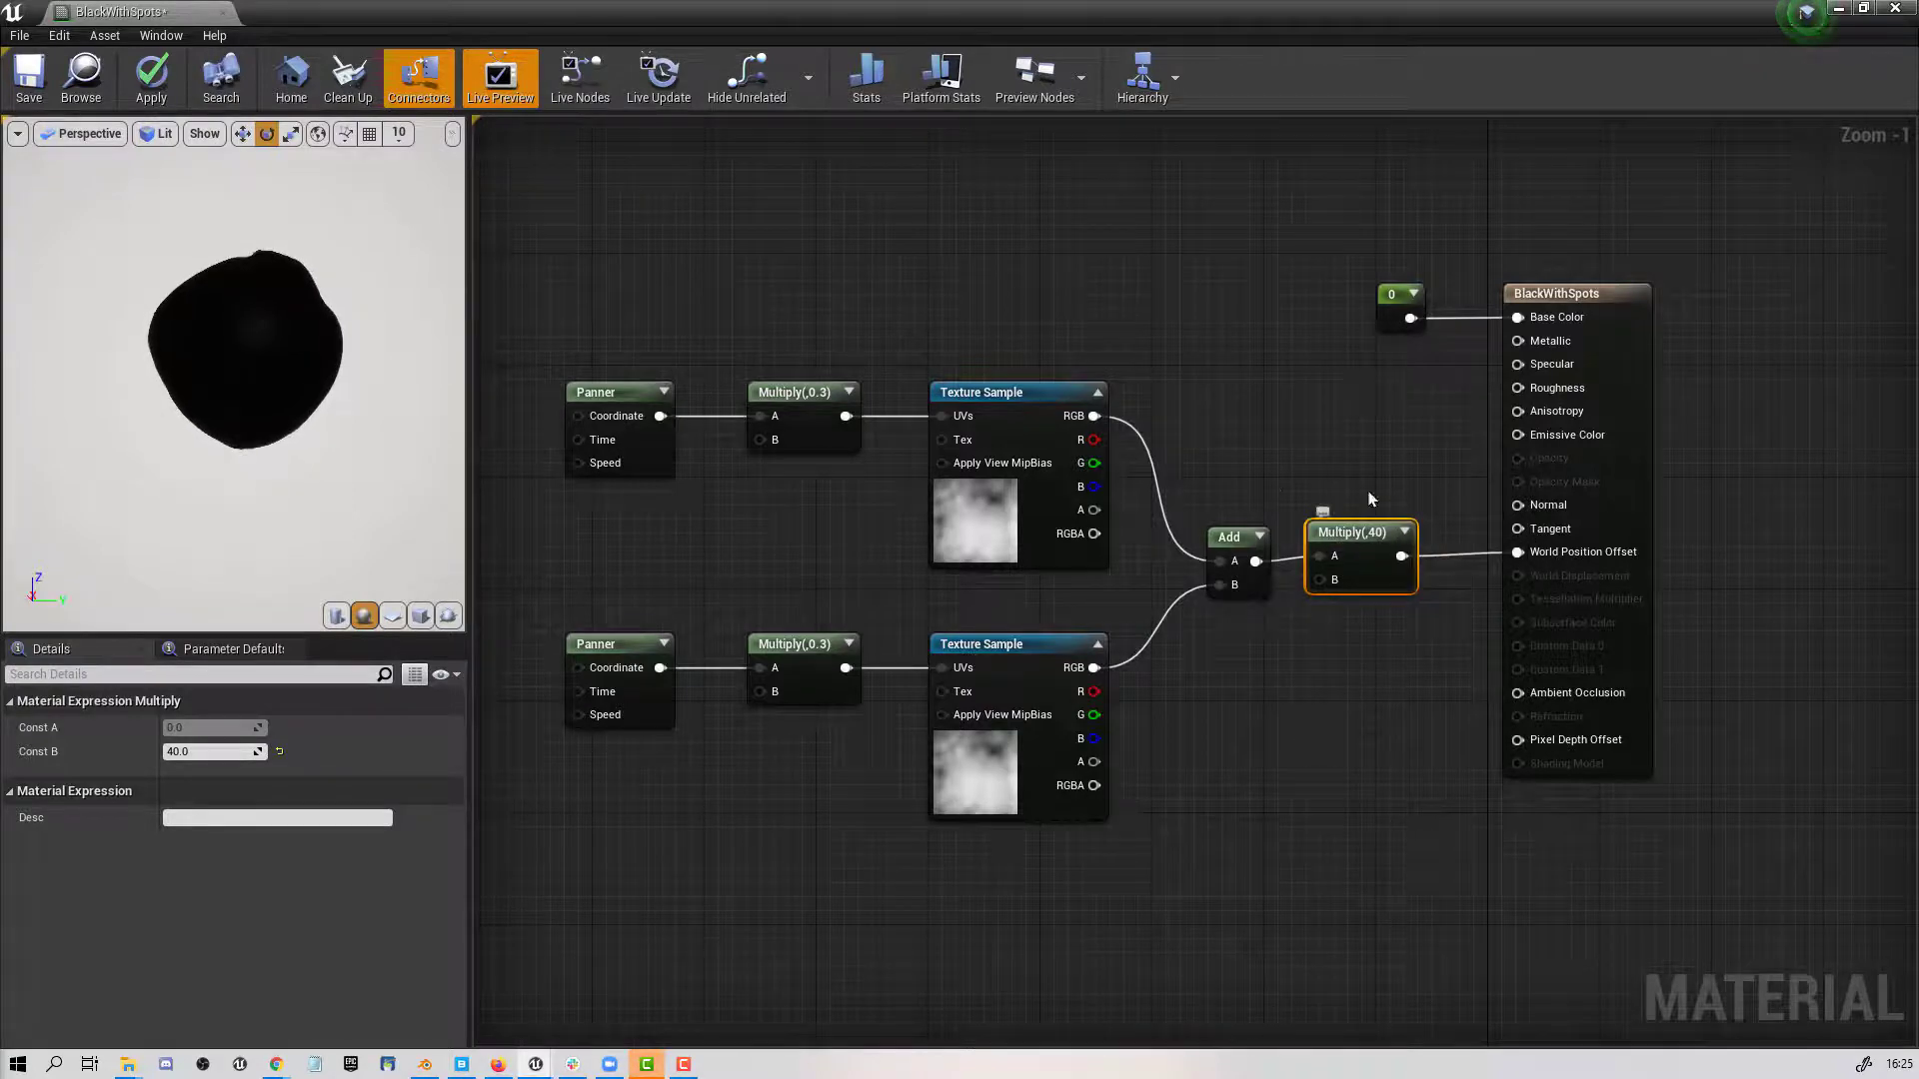
pyautogui.moveTo(1340, 520)
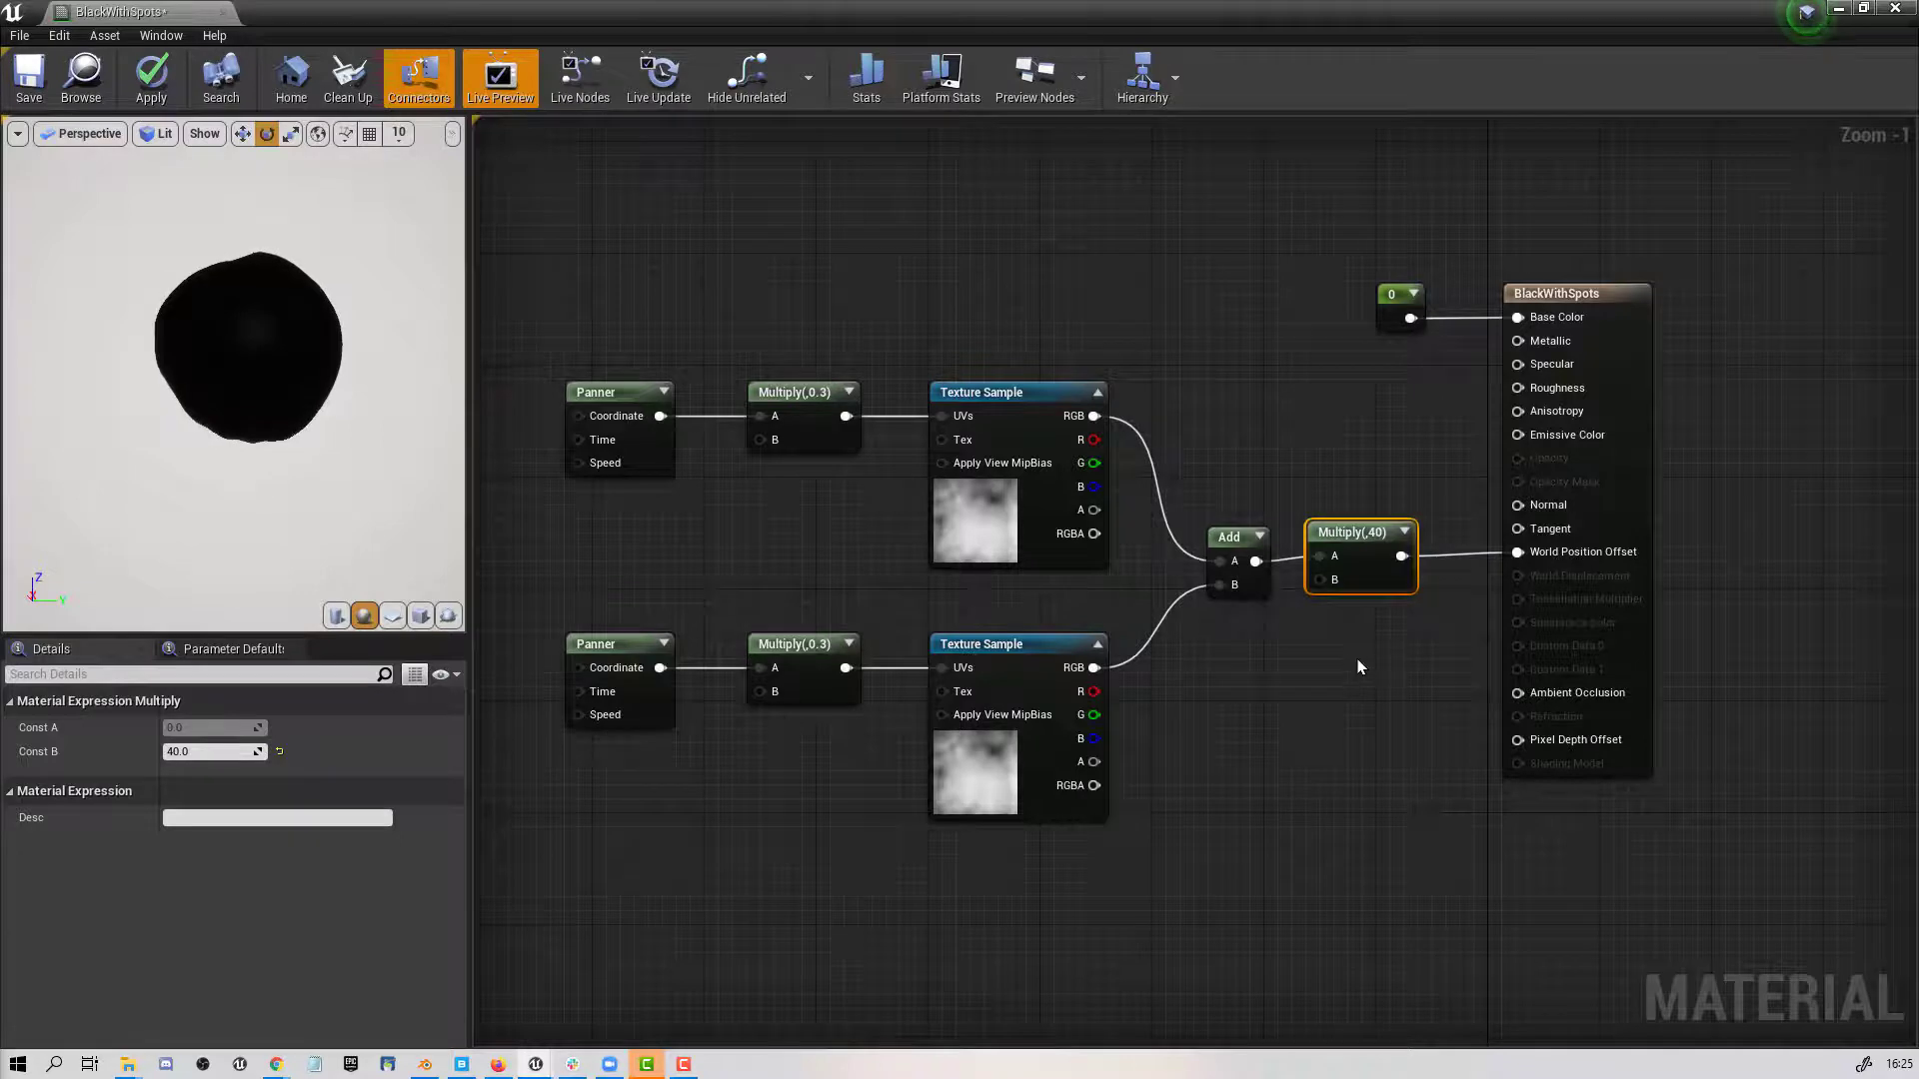
pyautogui.moveTo(1363, 540)
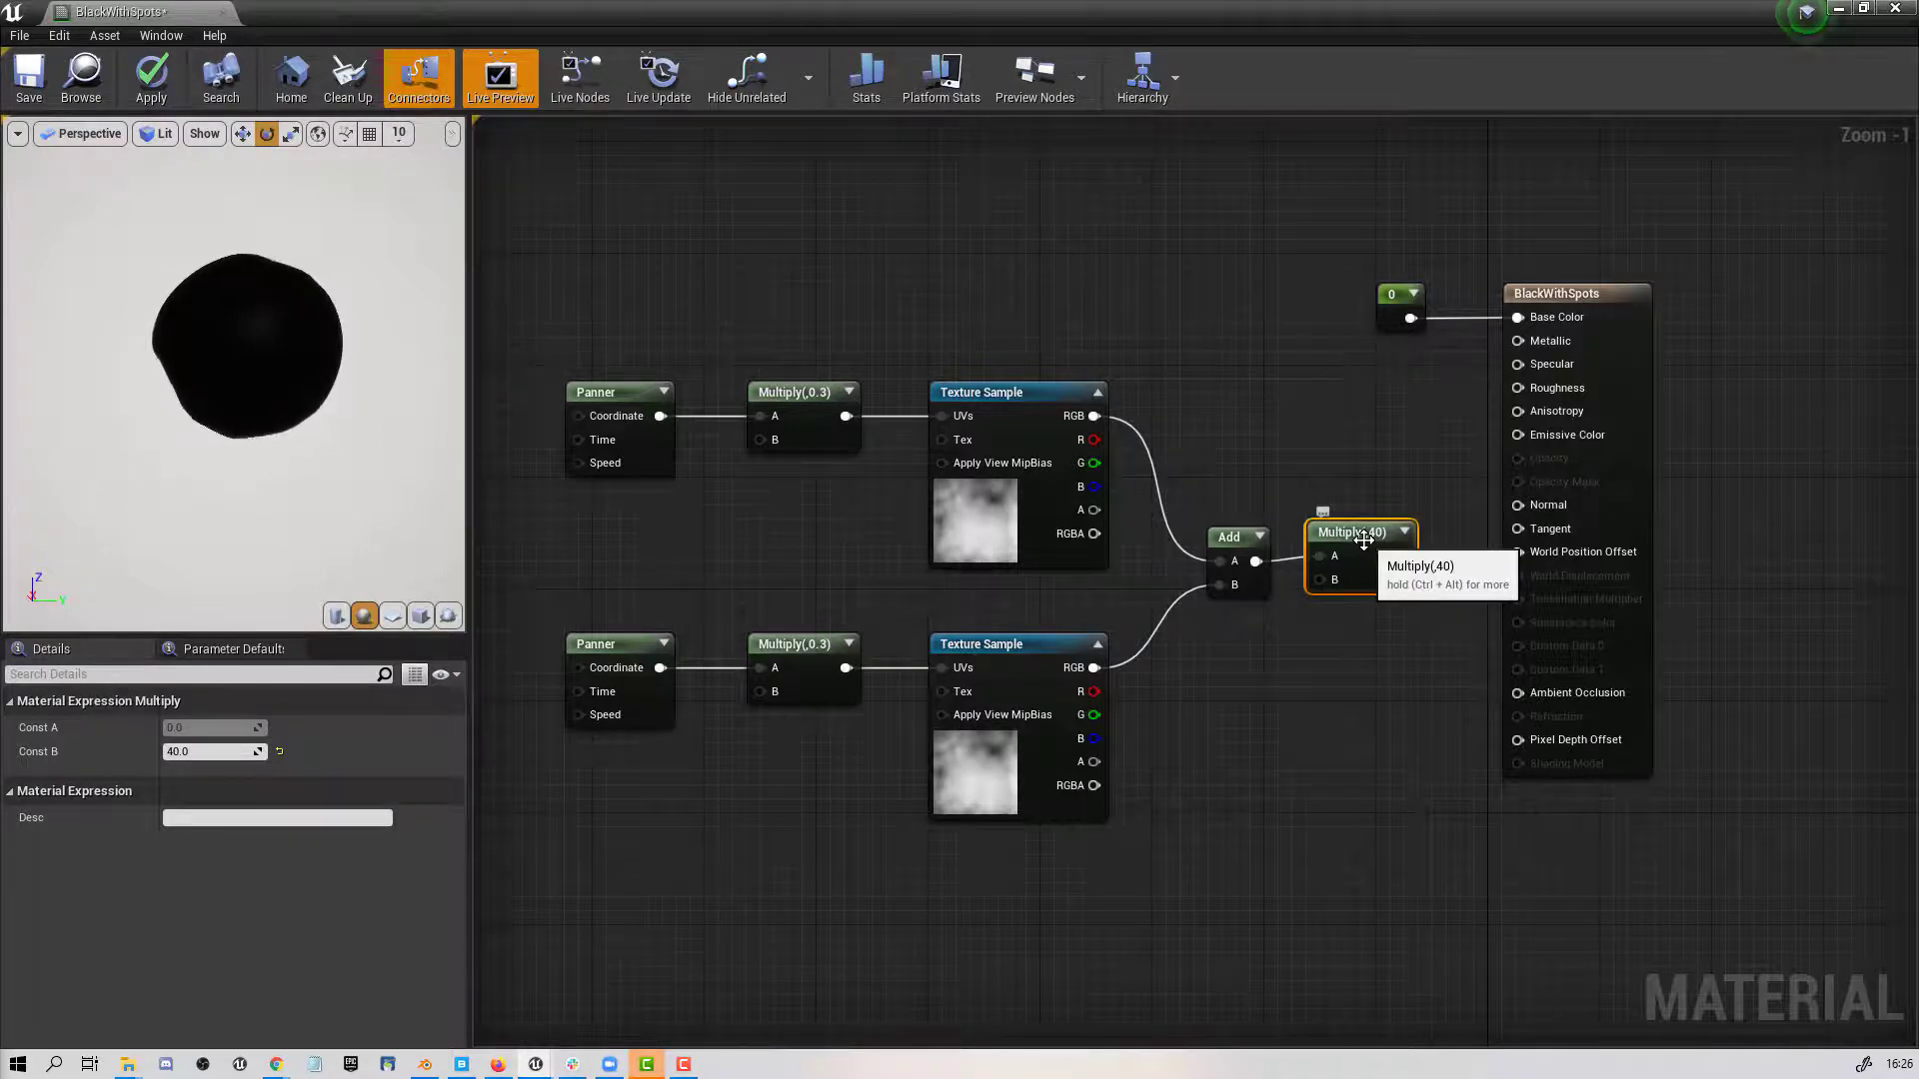
pyautogui.click(214, 752)
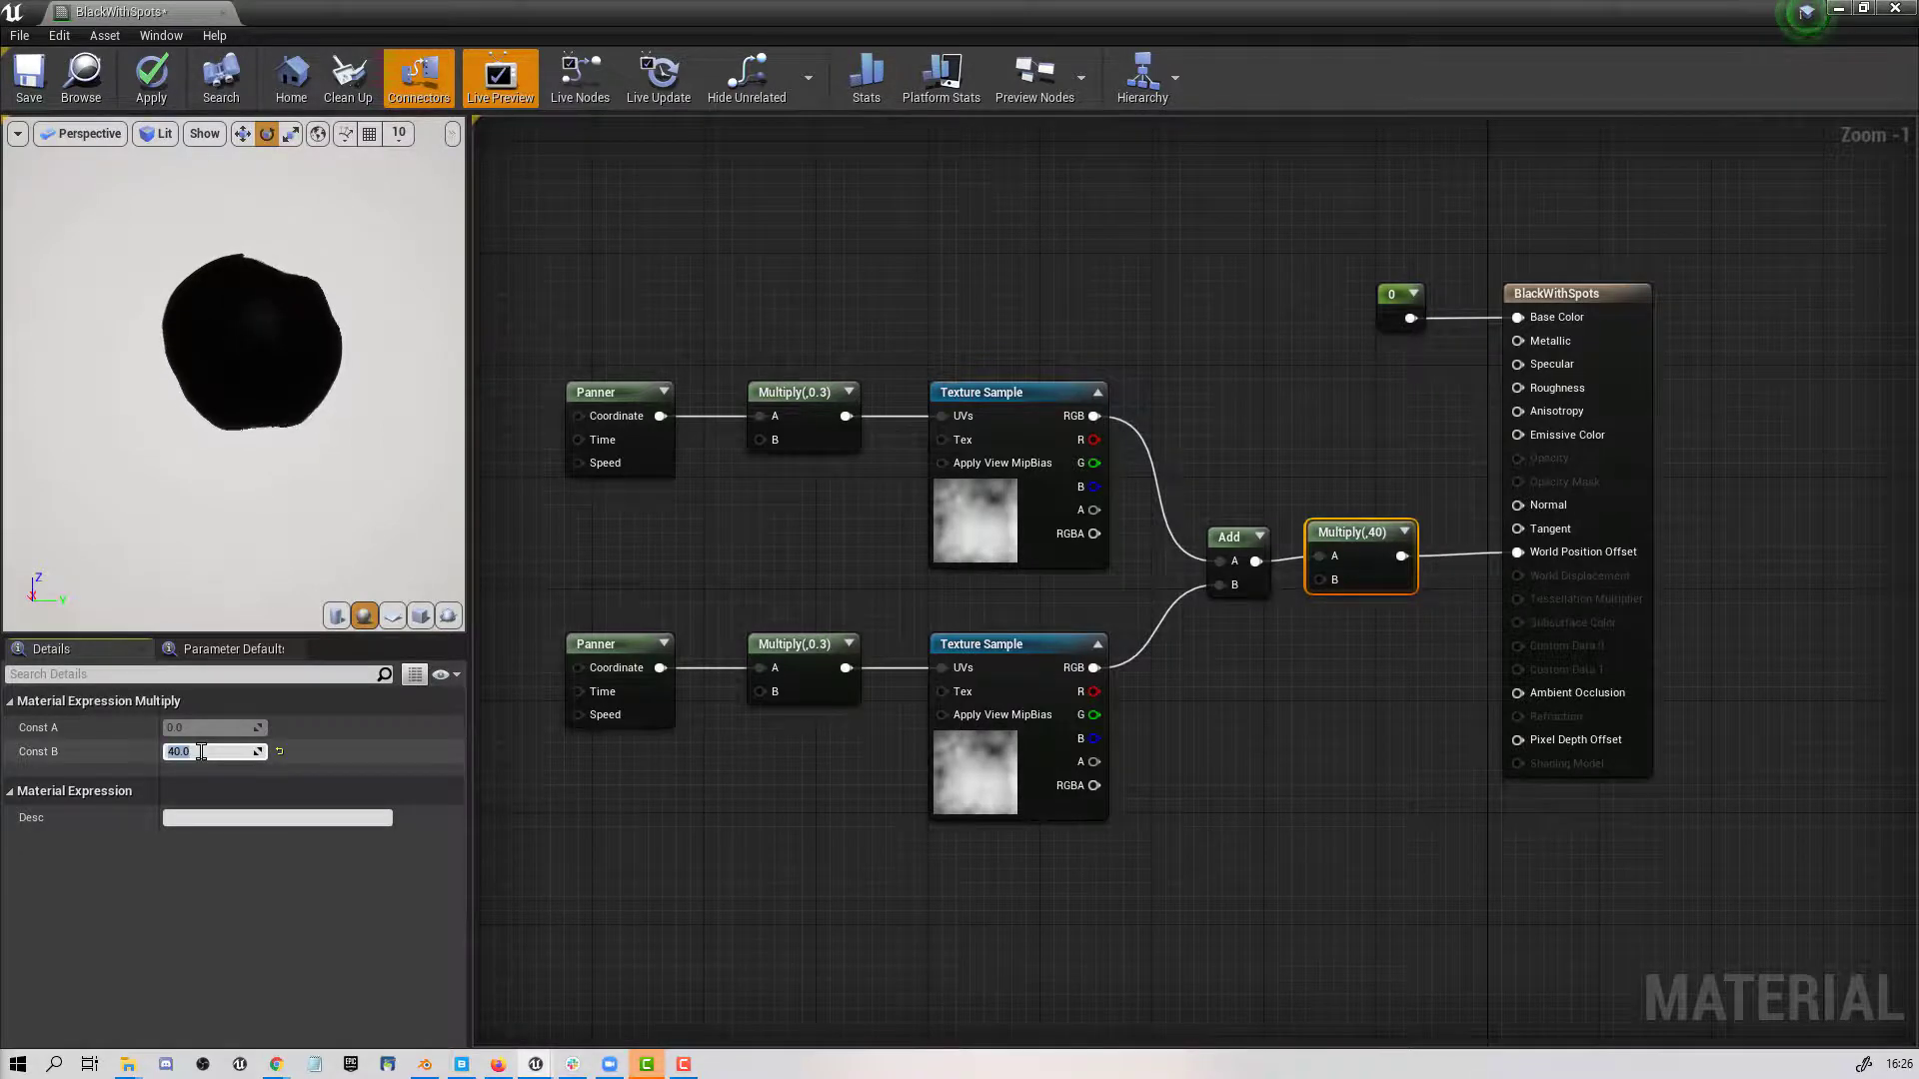
pyautogui.write('1000')
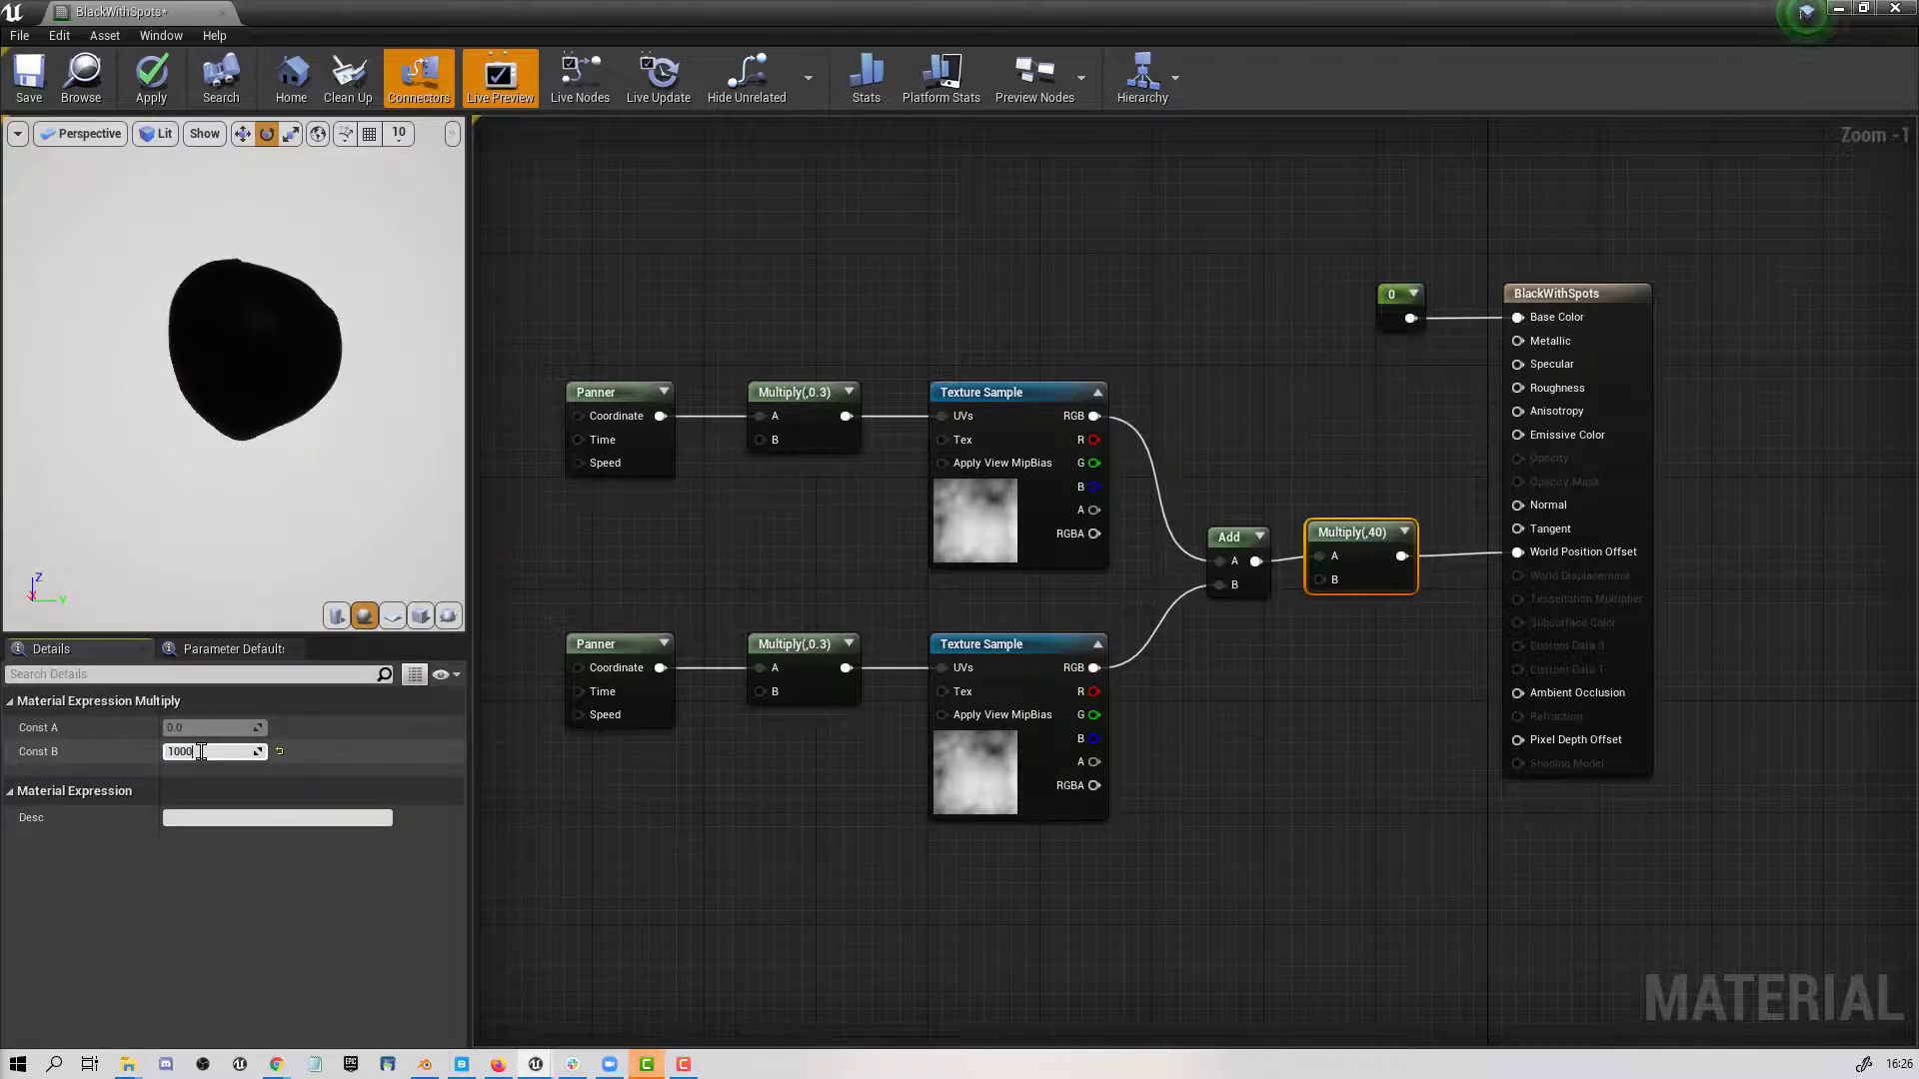
pyautogui.write('1000.0')
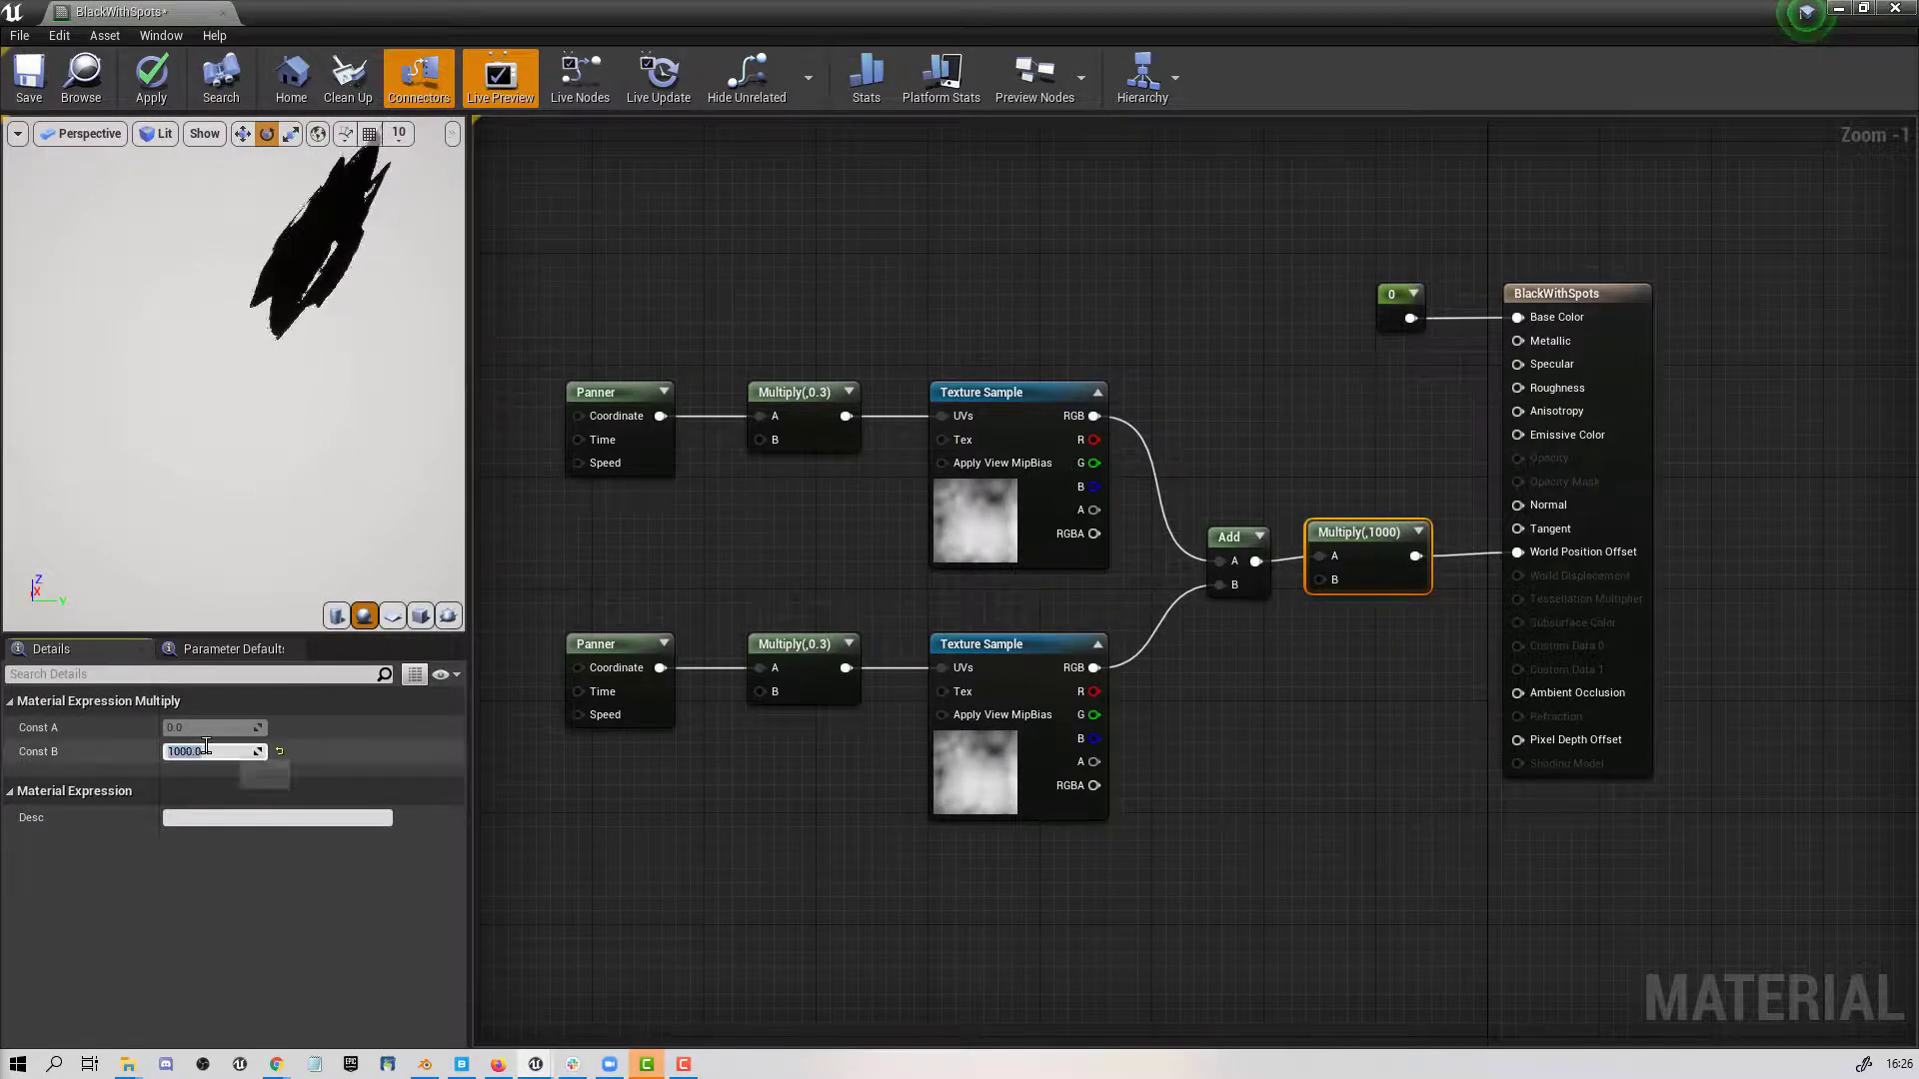
pyautogui.write('1.0')
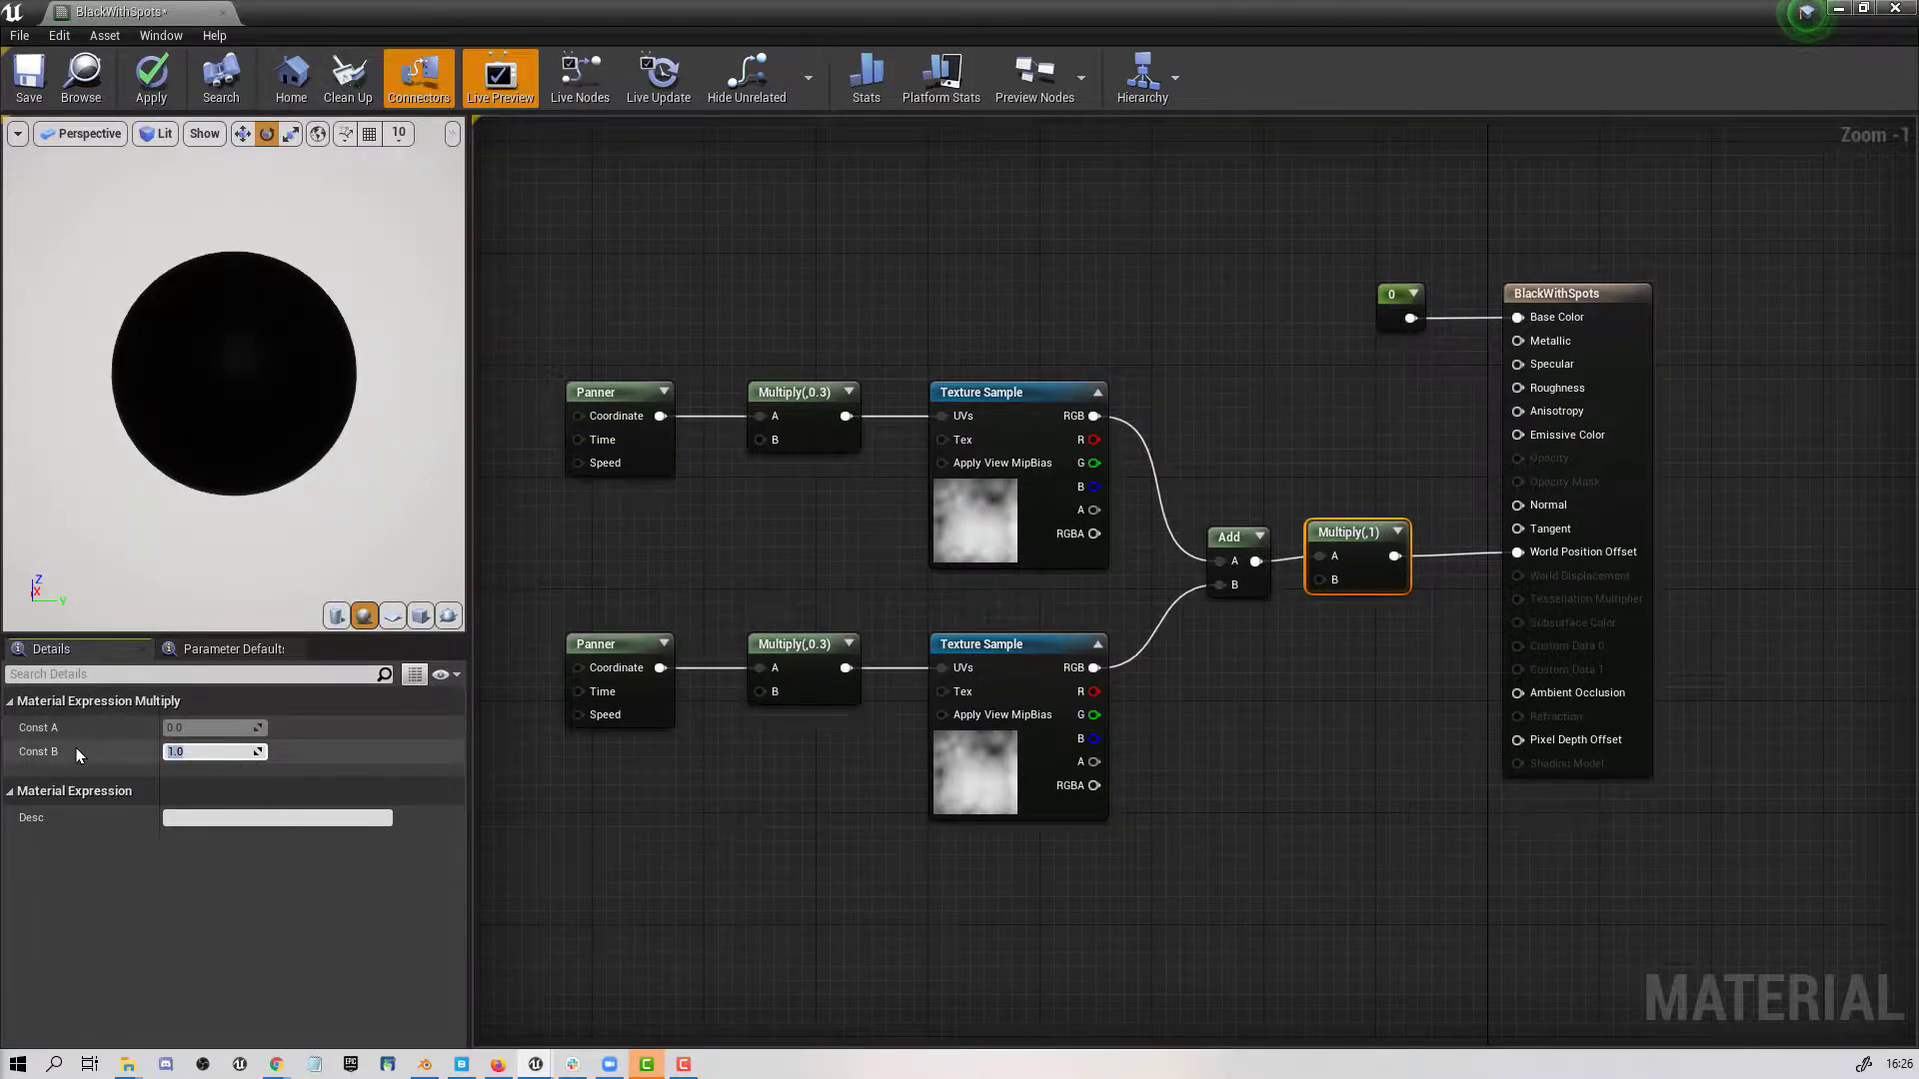
pyautogui.write('40.0')
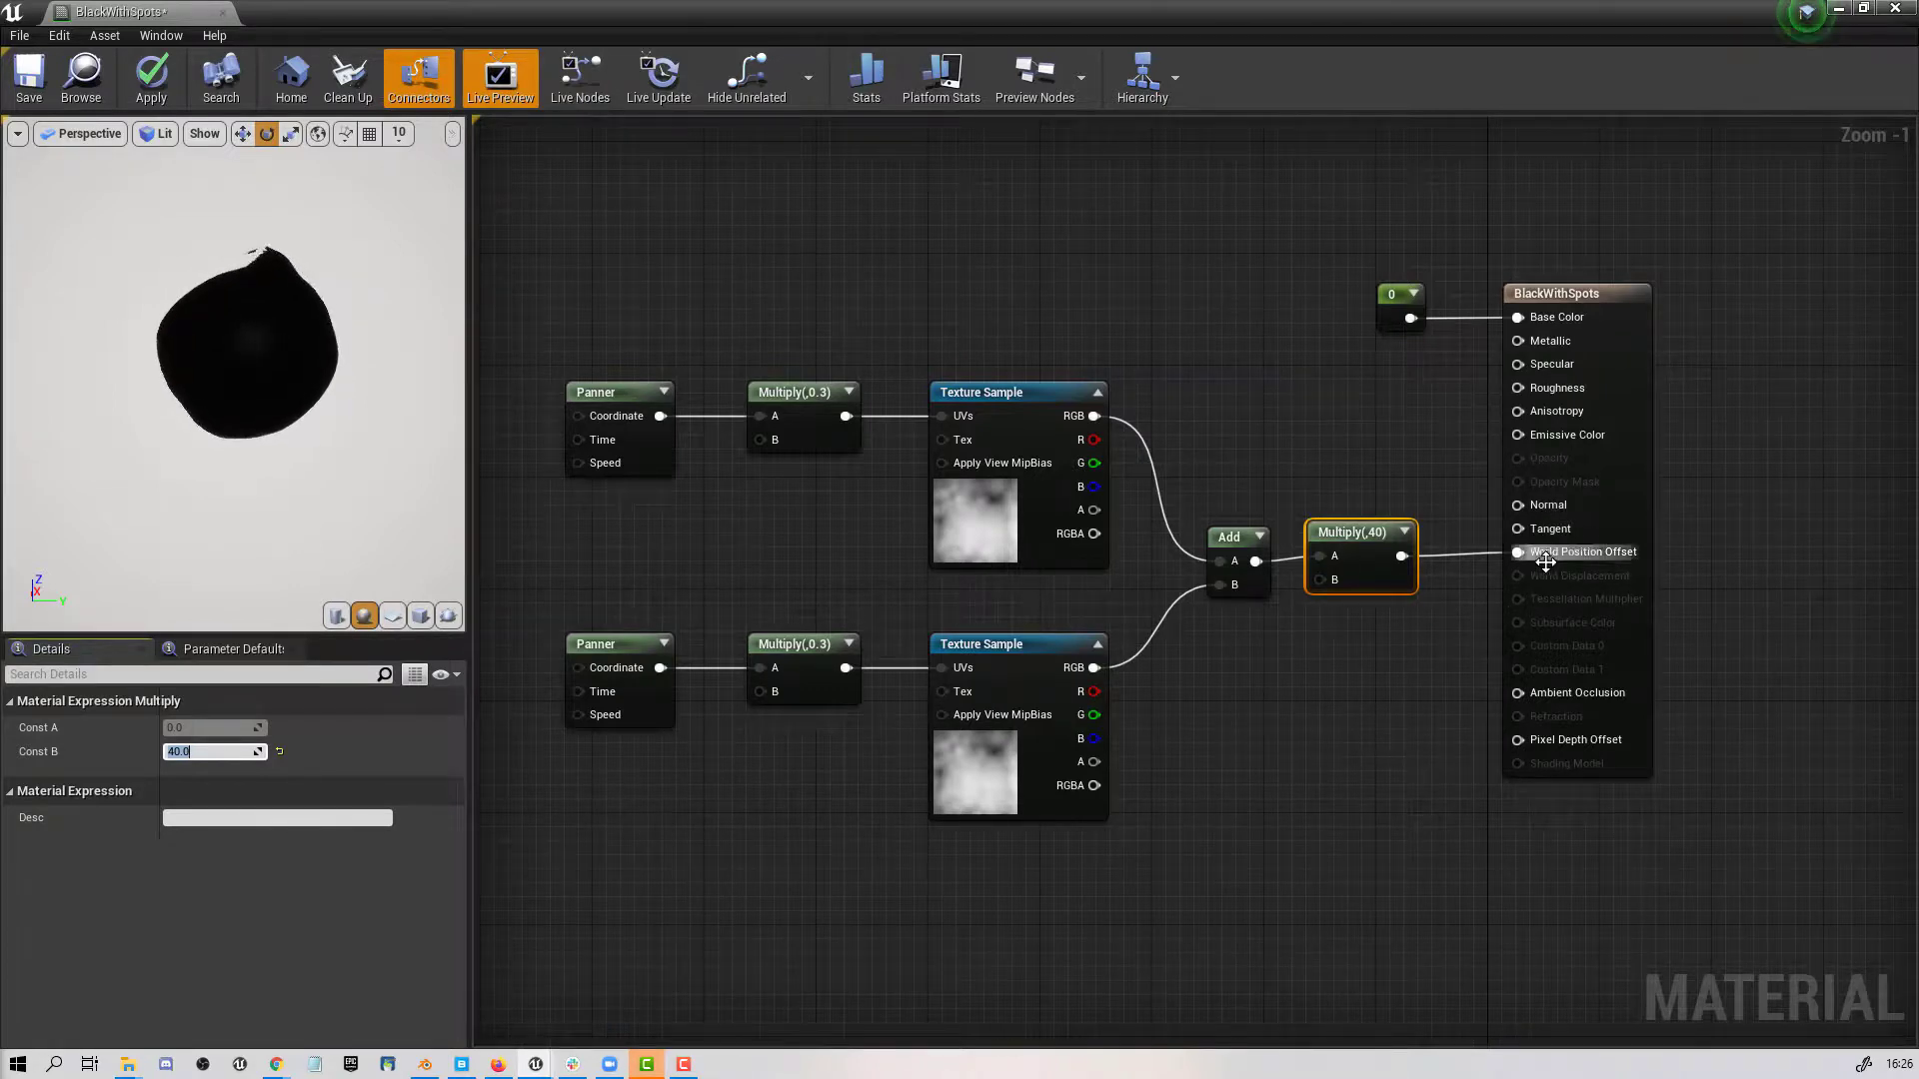
pyautogui.moveTo(1488, 619)
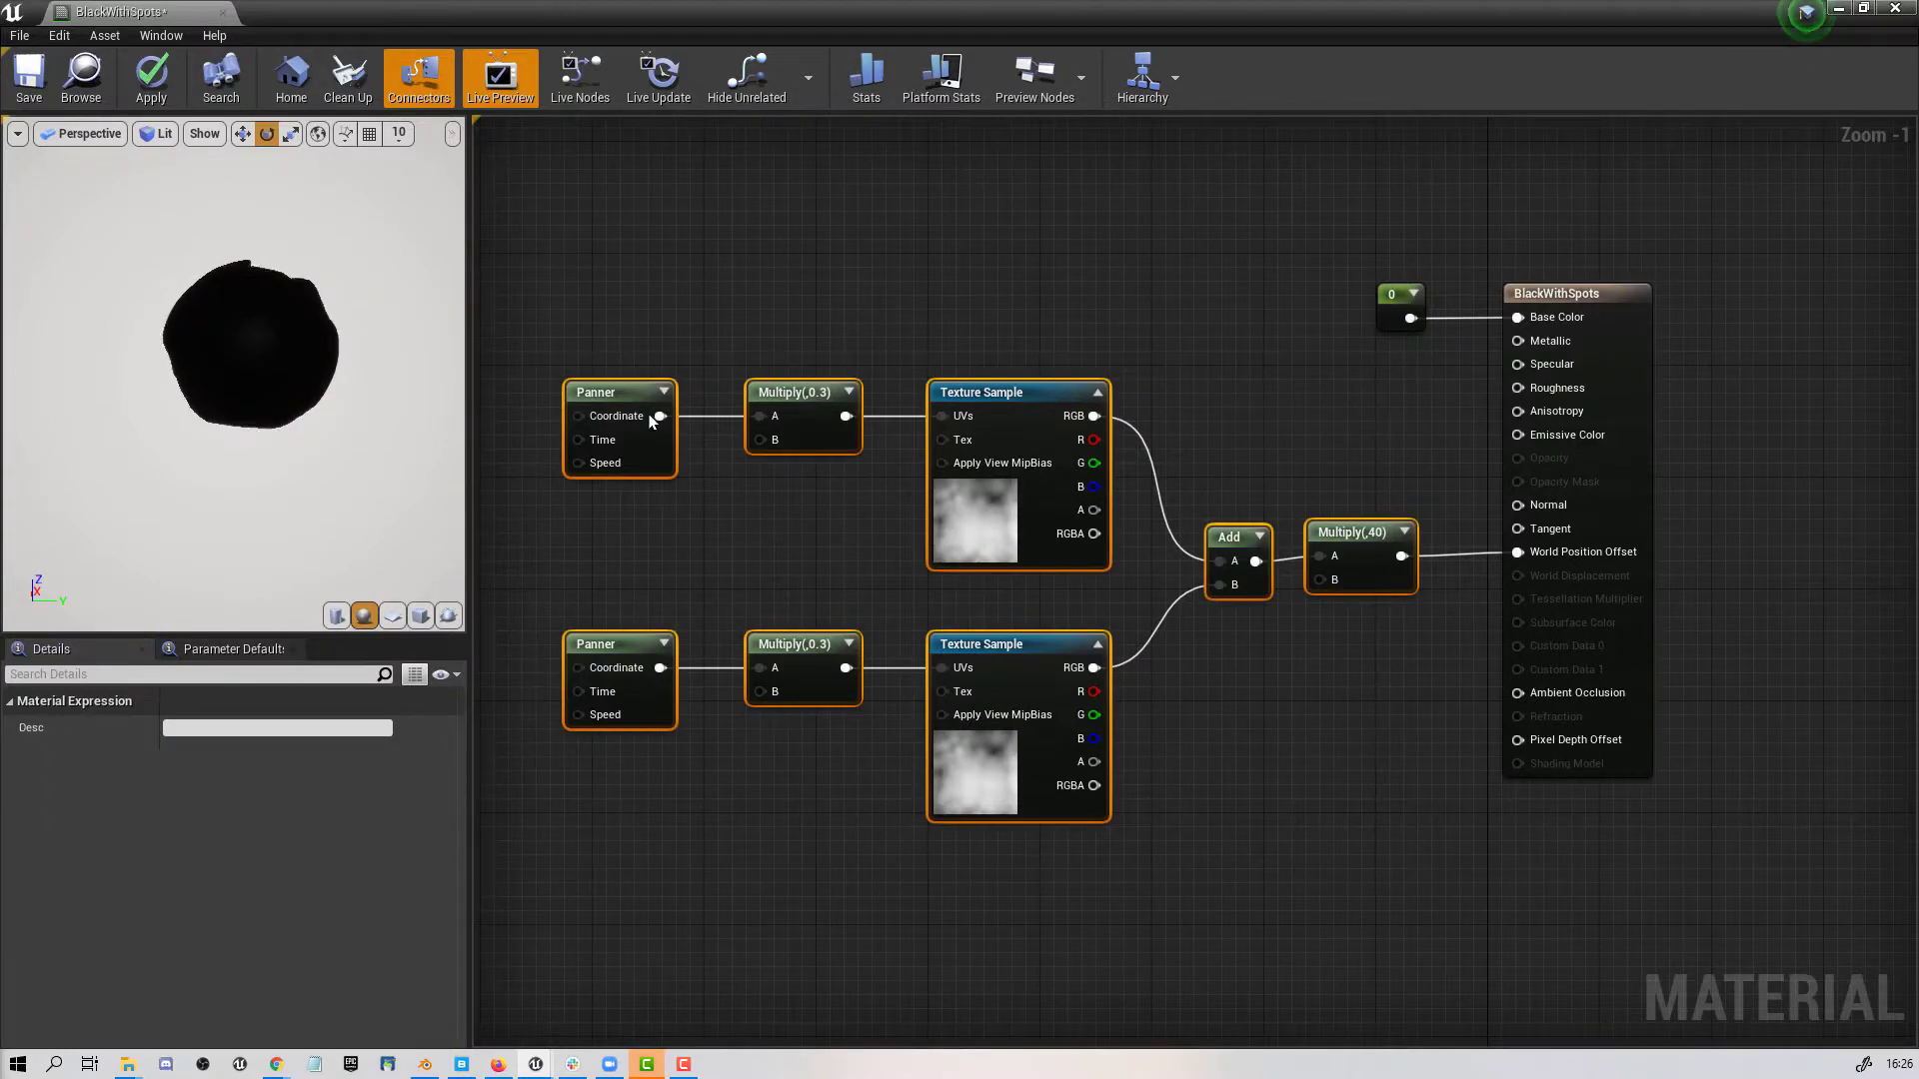
pyautogui.rightClick(648, 416)
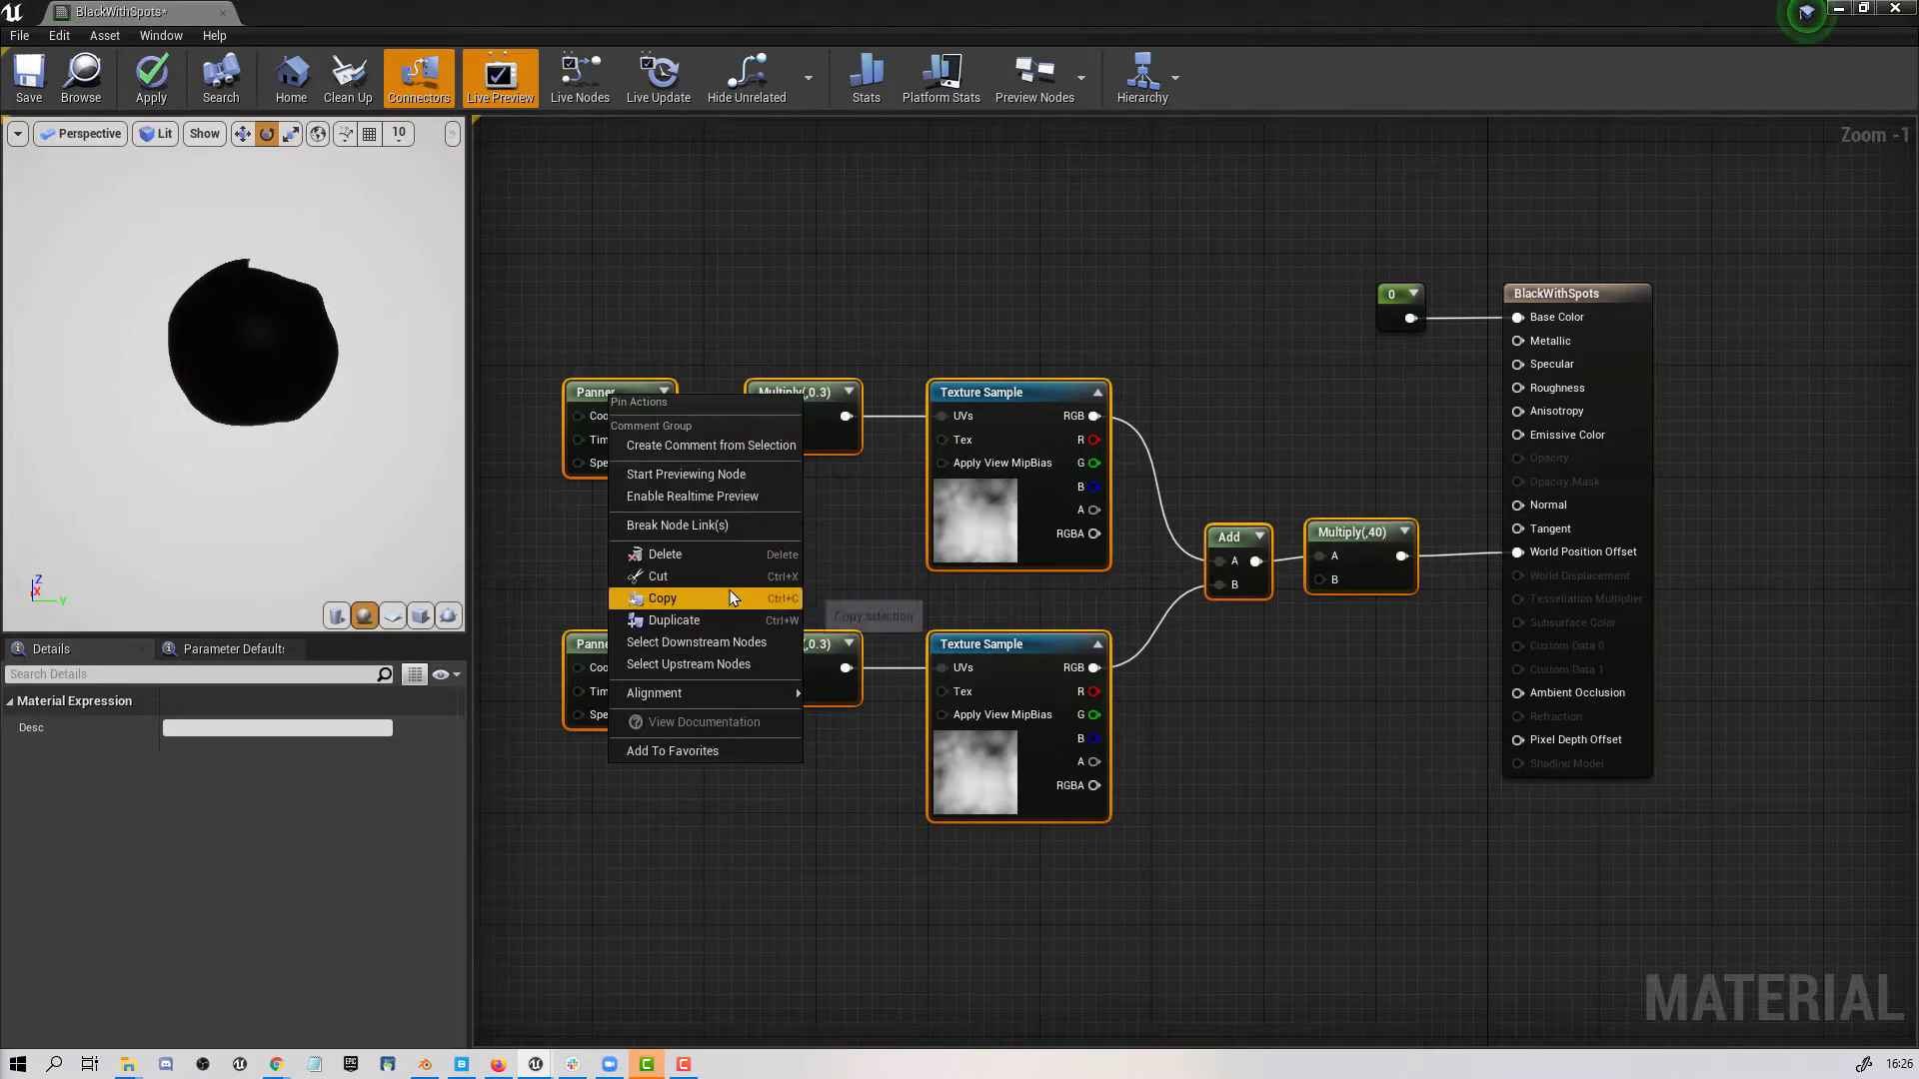